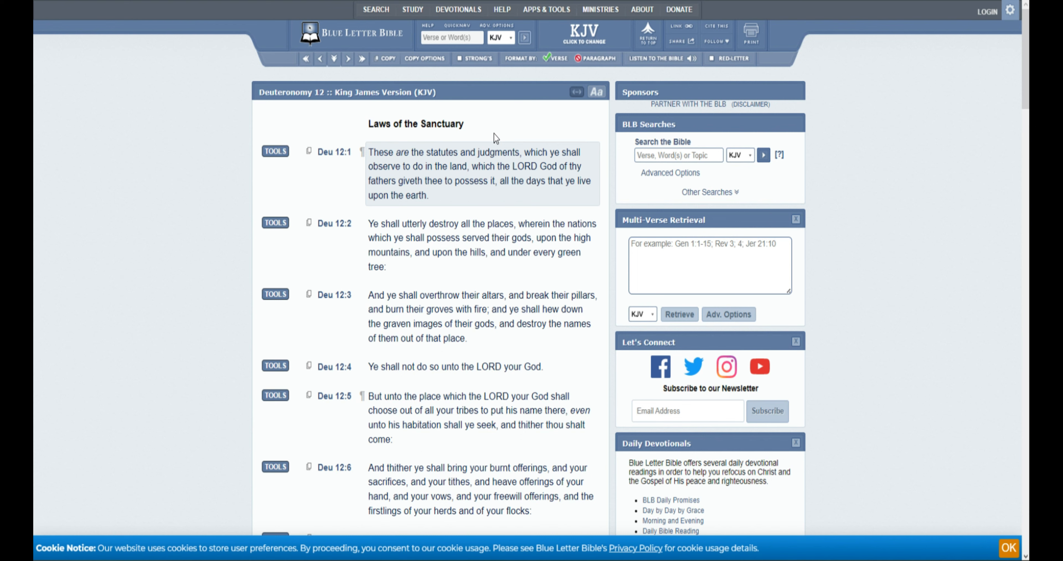
mouse_move(519, 184)
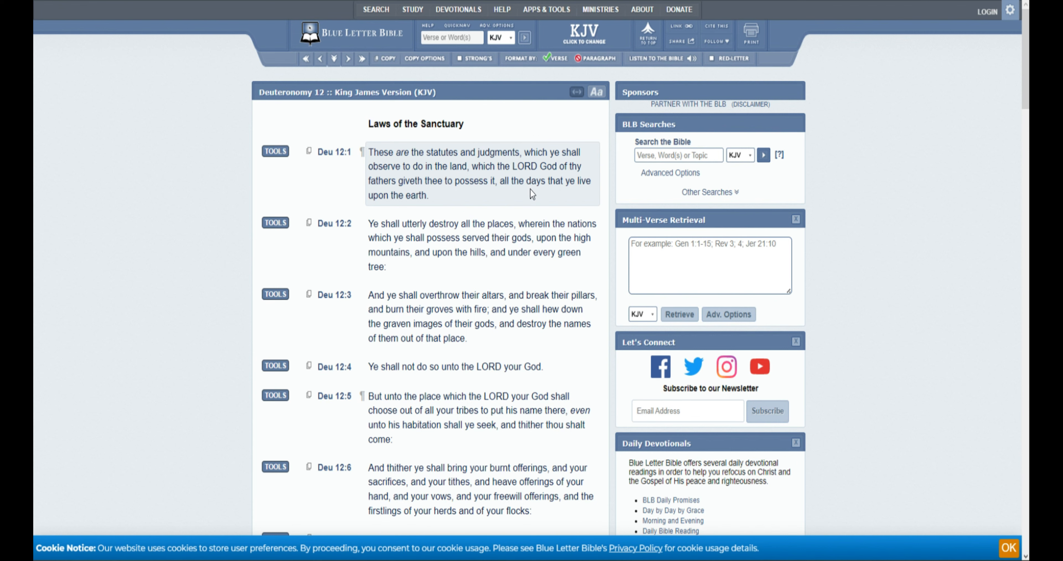
Scroll down Deuteronomy 12 to bring verses 5 through 11 into view while reading
click(481, 244)
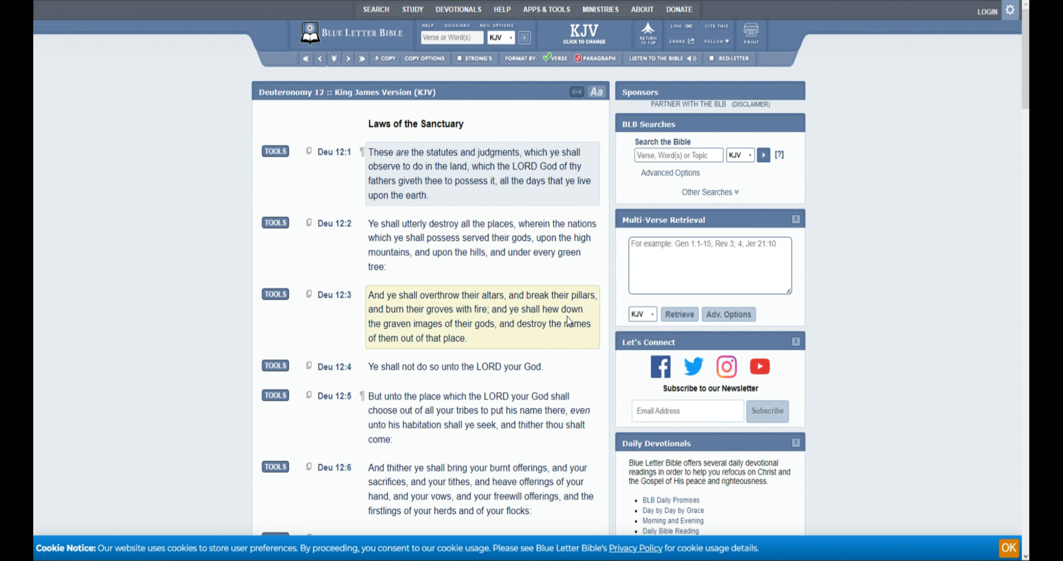
mouse_move(565, 321)
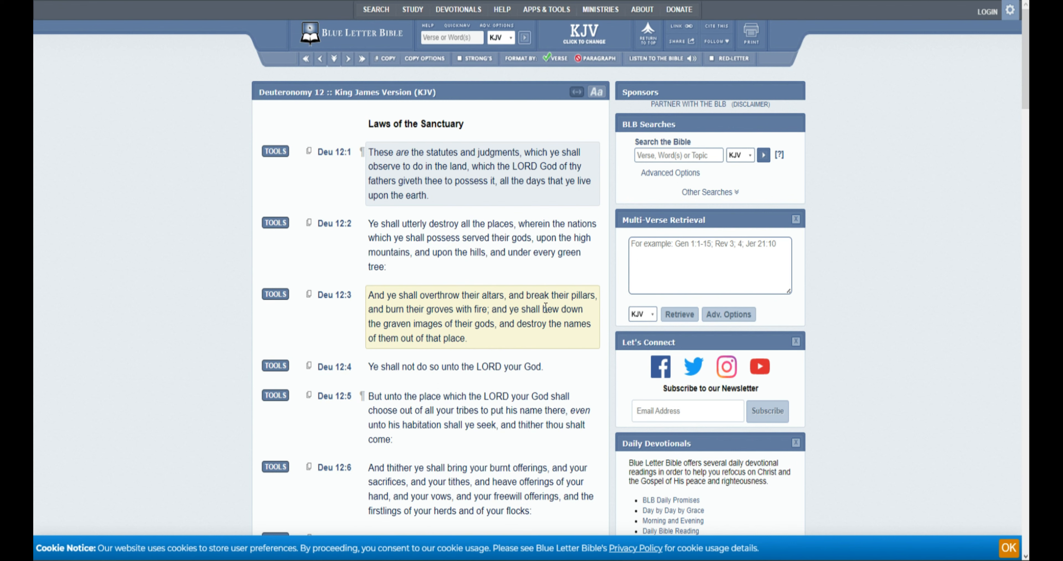
mouse_move(544, 308)
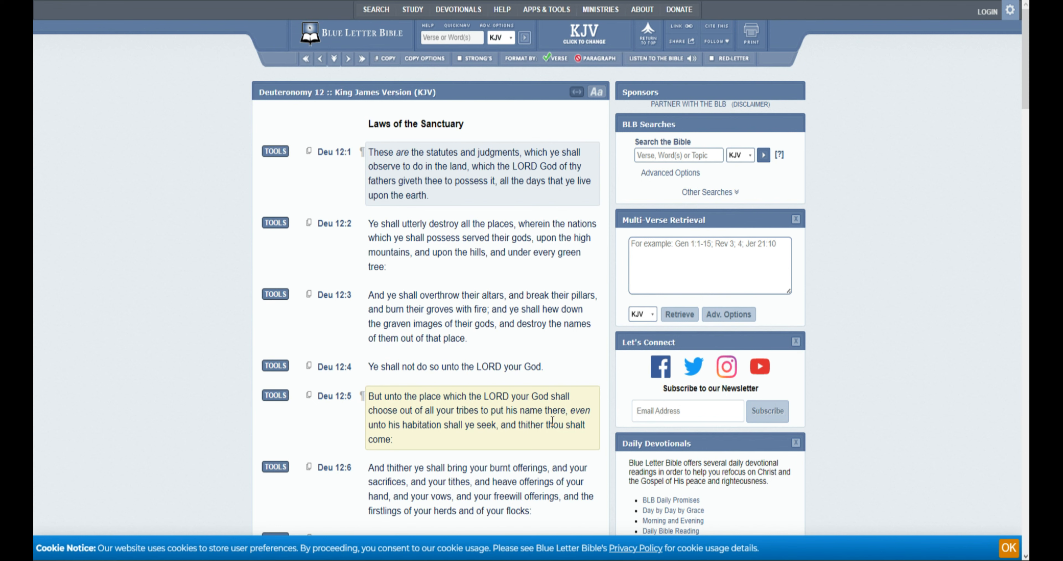
mouse_move(555, 444)
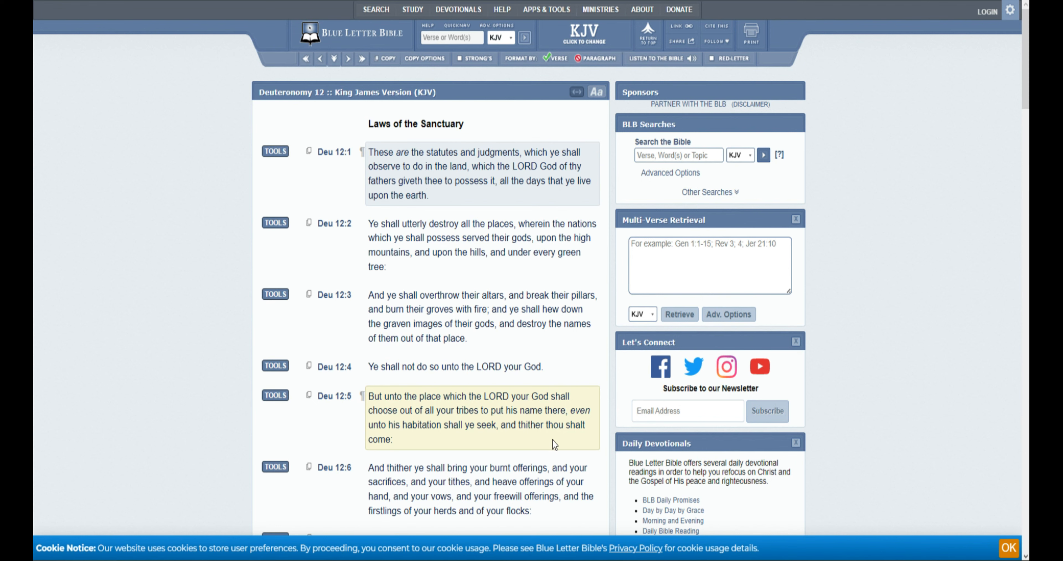
mouse_move(553, 440)
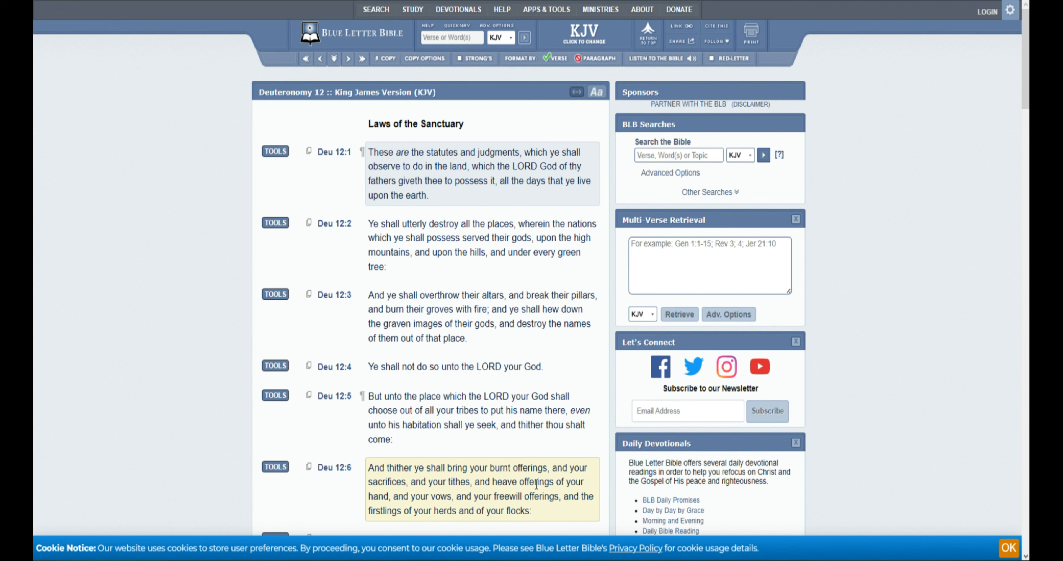
mouse_move(543, 501)
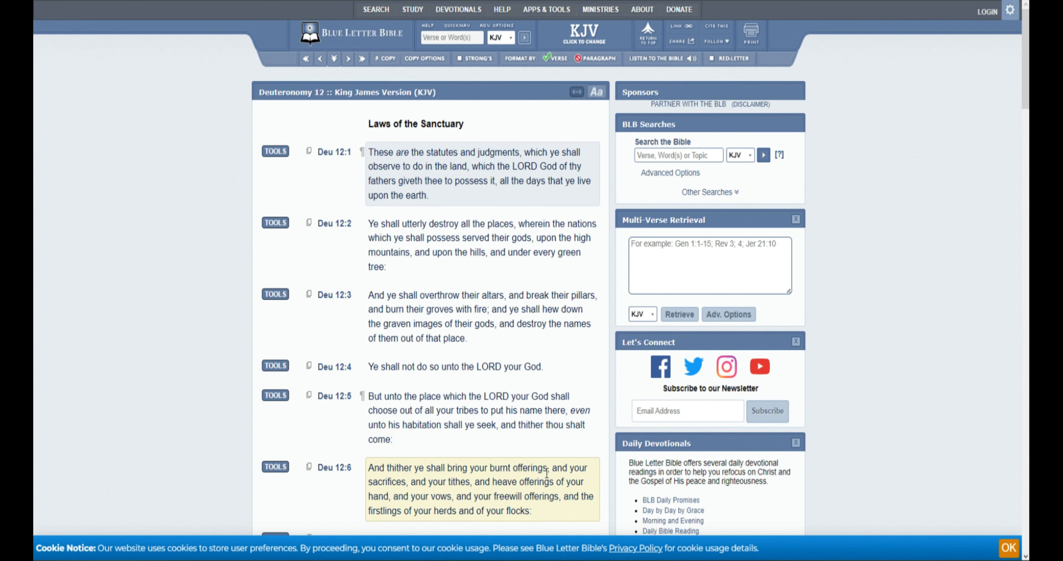
scroll(down, 3)
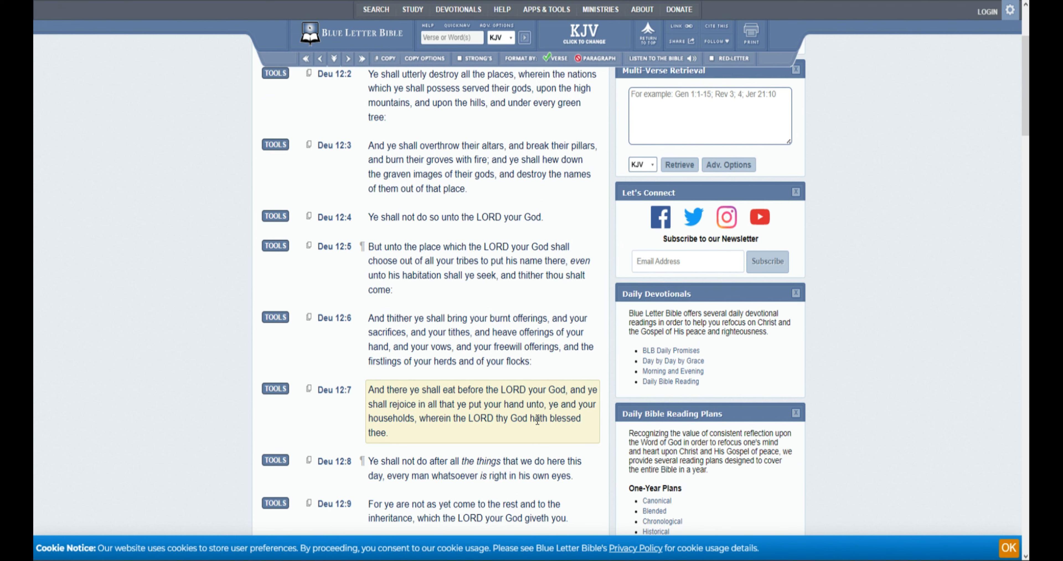
mouse_move(529, 432)
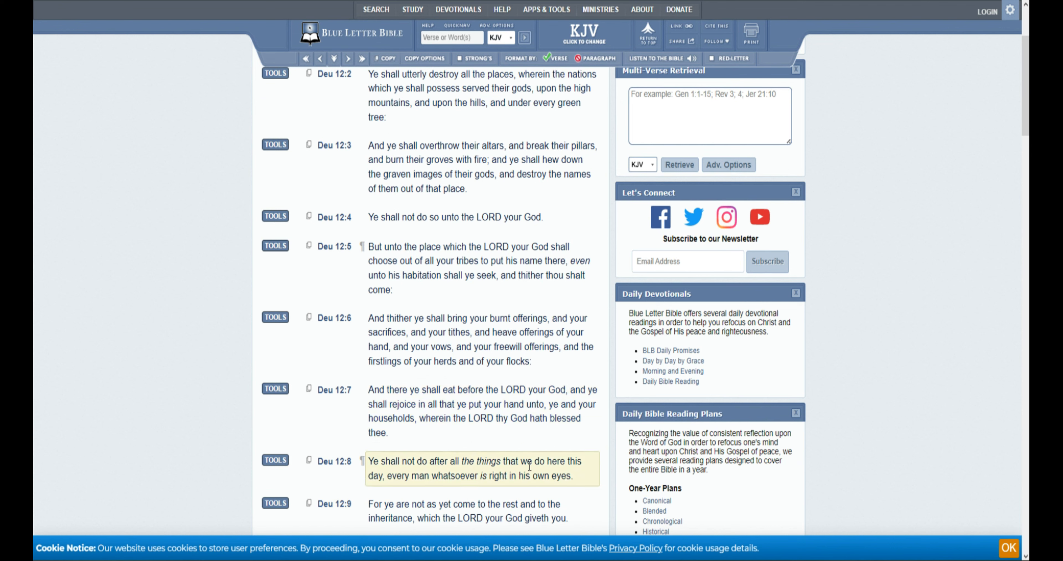
mouse_move(547, 477)
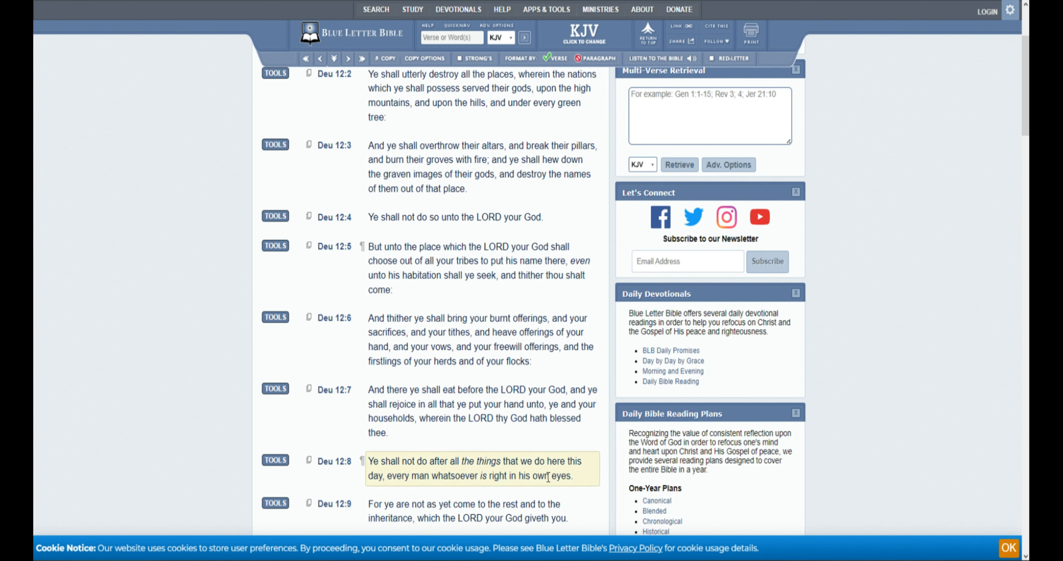
mouse_move(547, 473)
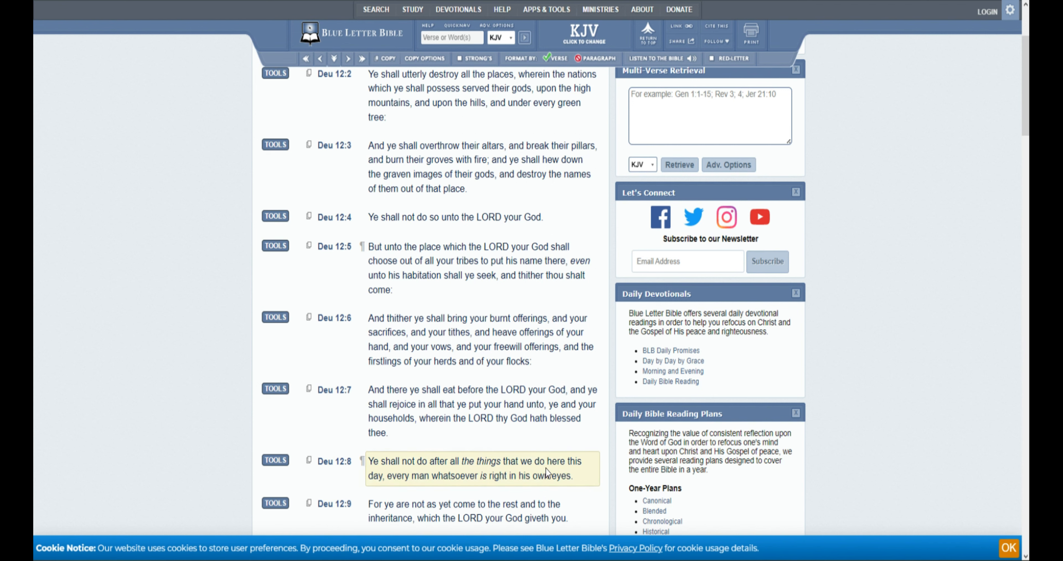
scroll(down, 3)
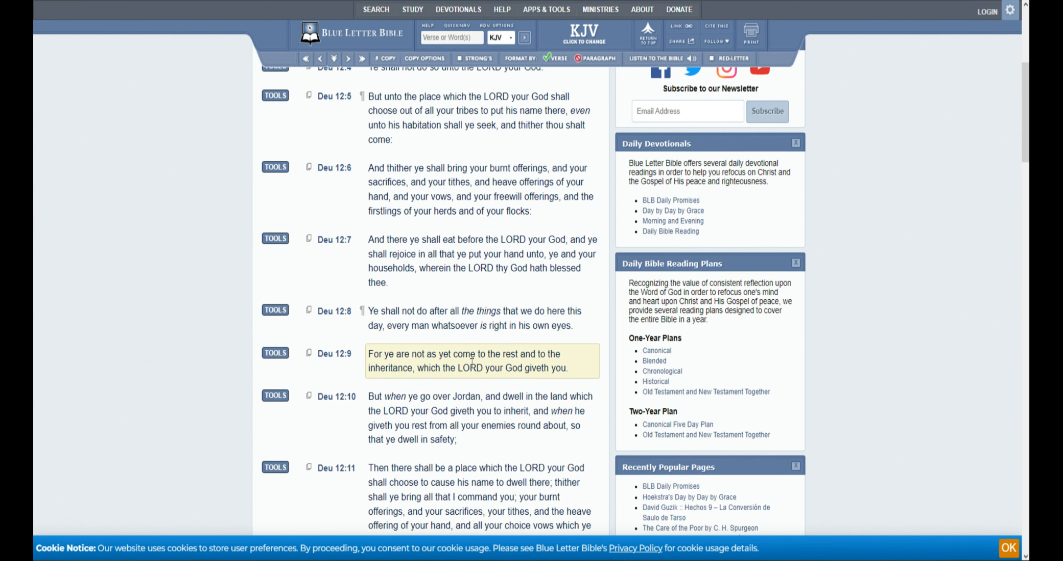
mouse_move(511, 366)
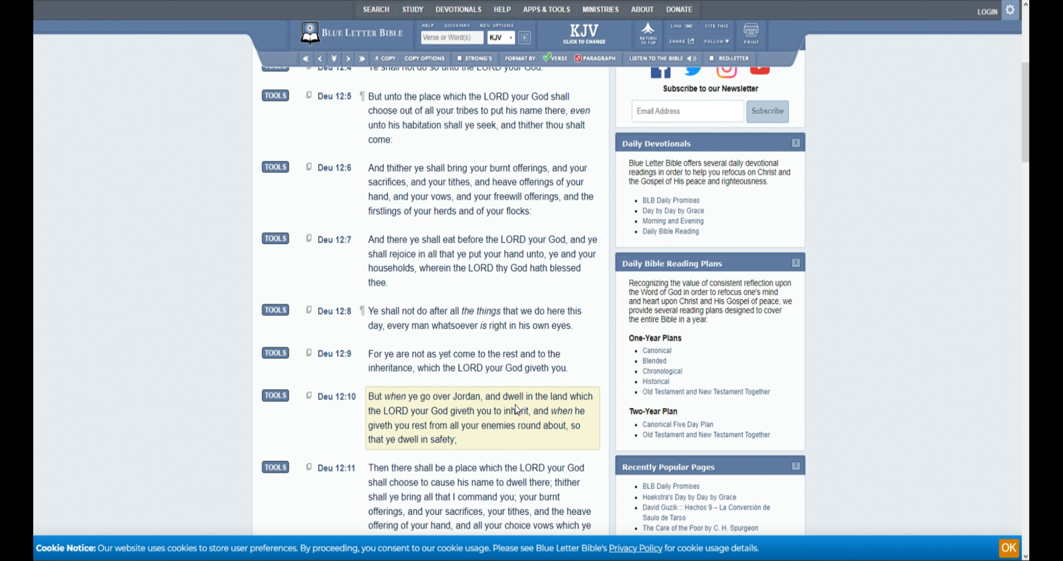
mouse_move(533, 408)
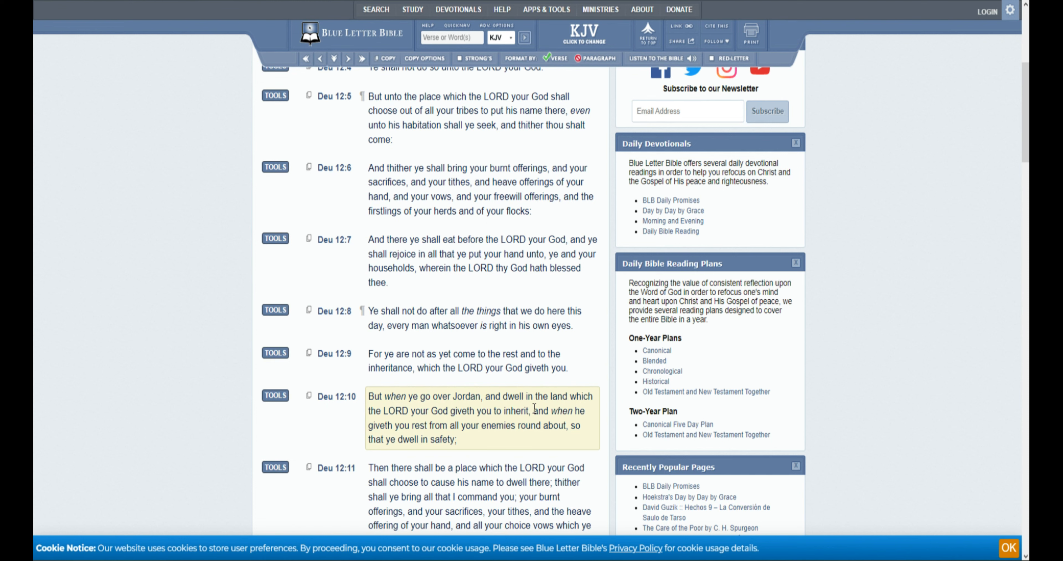
mouse_move(565, 422)
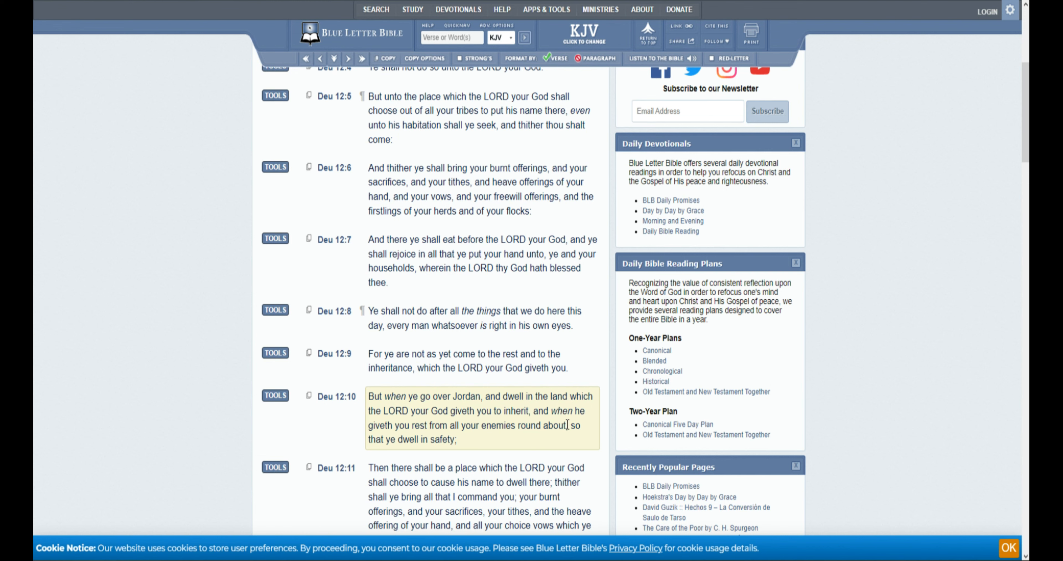
mouse_move(574, 407)
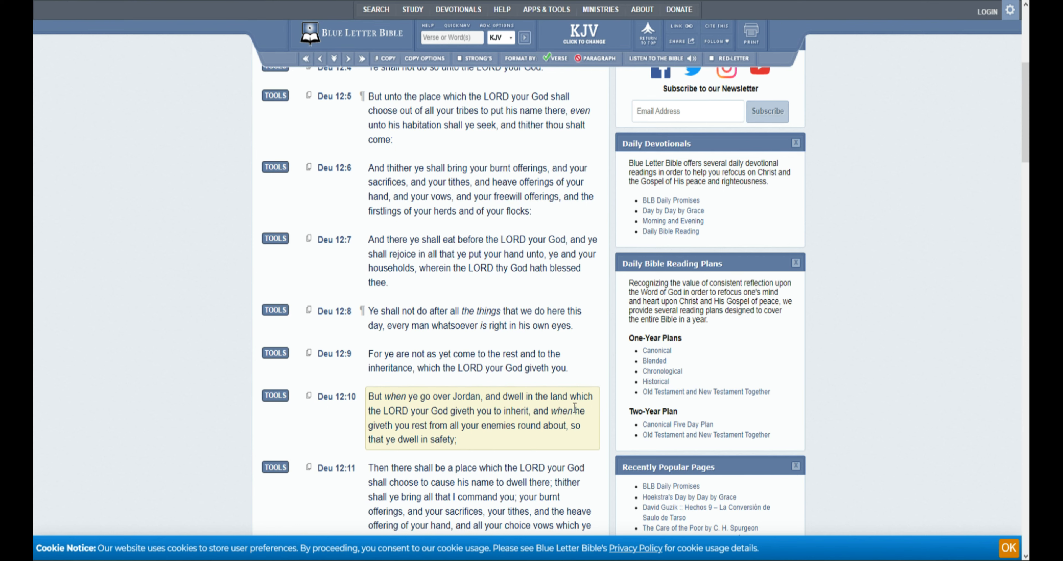
Scroll further down the KJV text to read verses 10 through 15 aloud
scroll(down, 3)
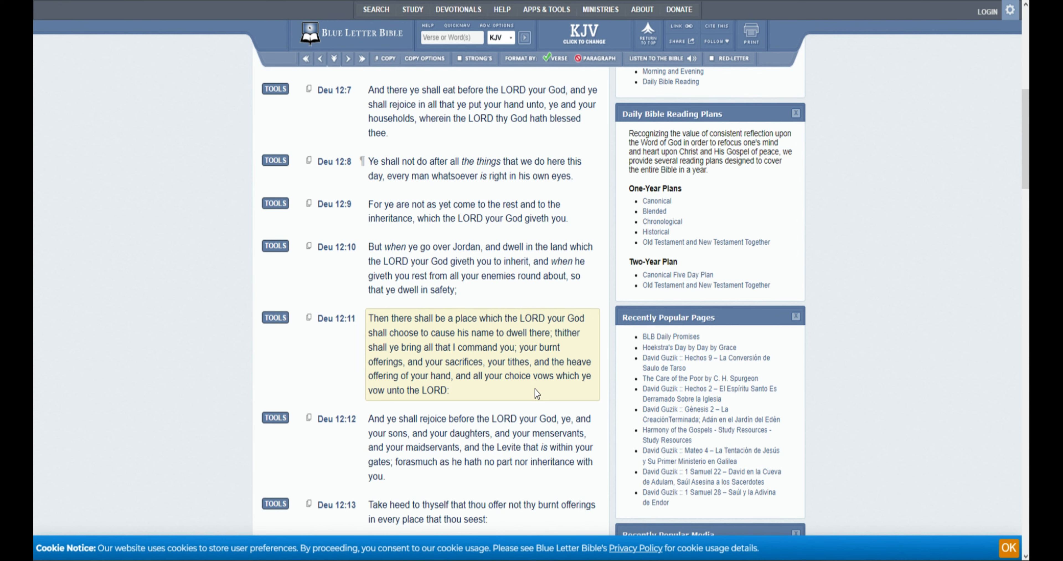
mouse_move(542, 389)
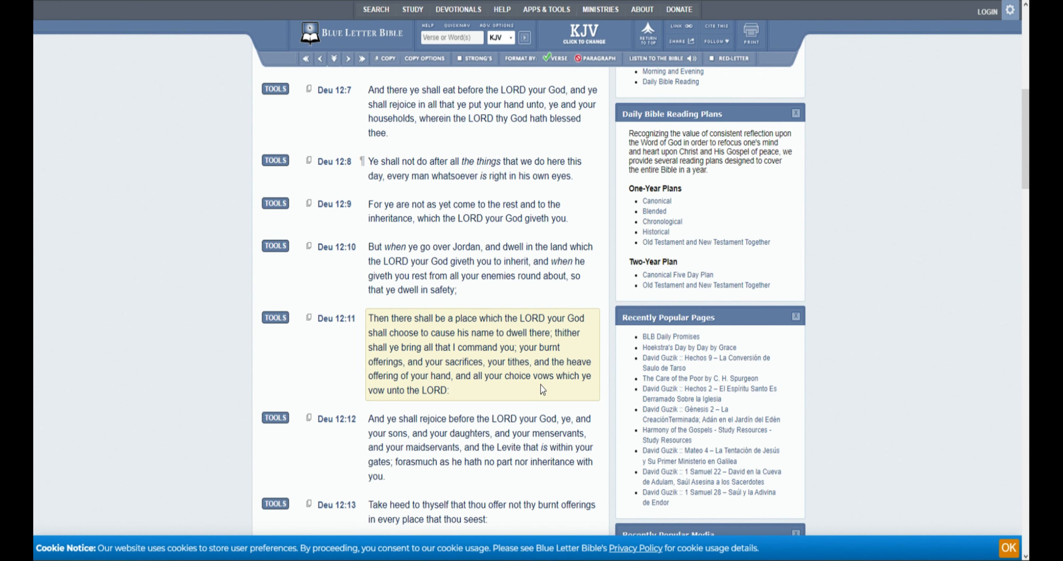
scroll(down, 3)
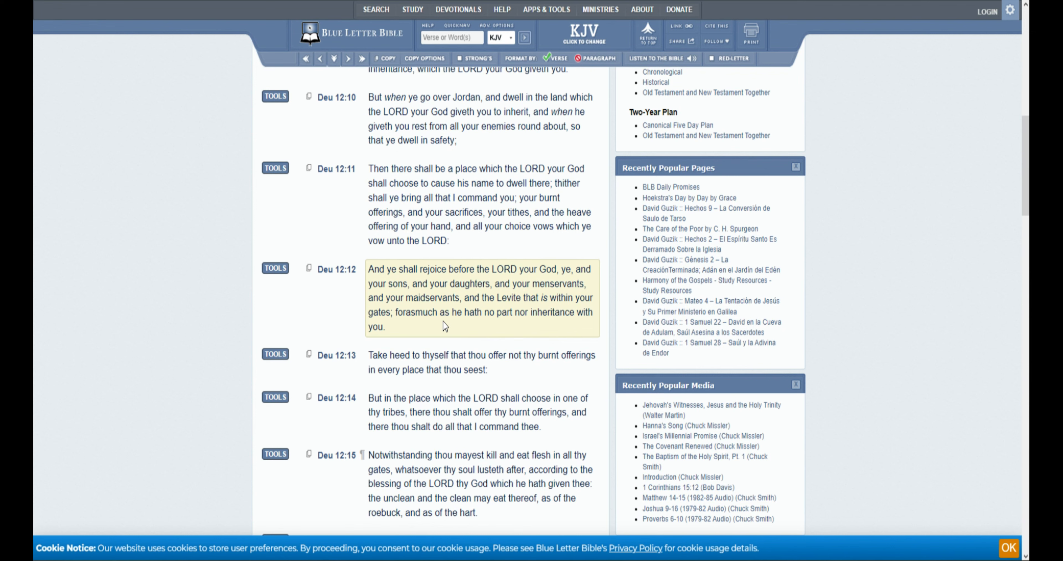
mouse_move(471, 316)
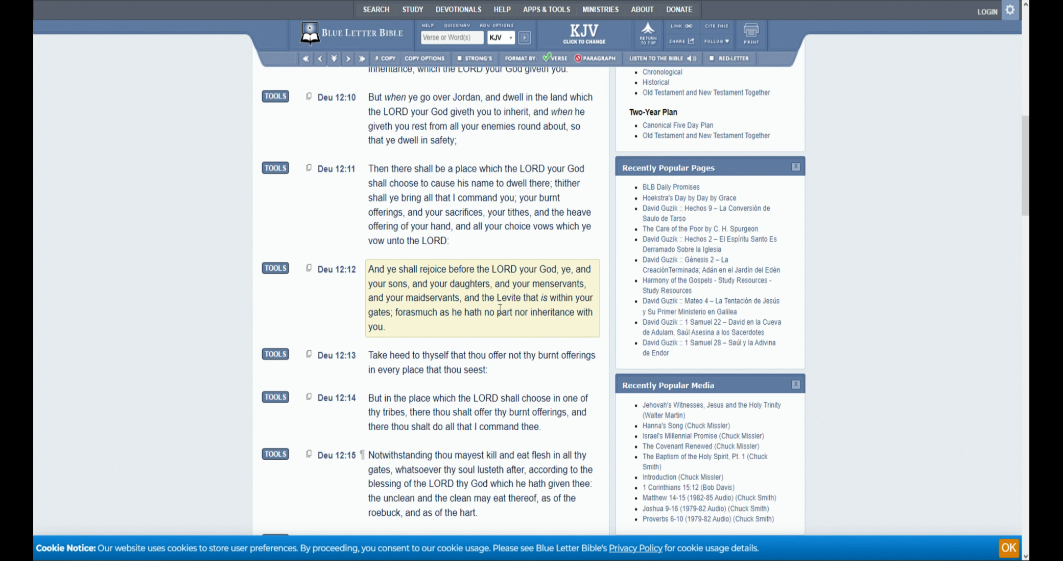
mouse_move(508, 286)
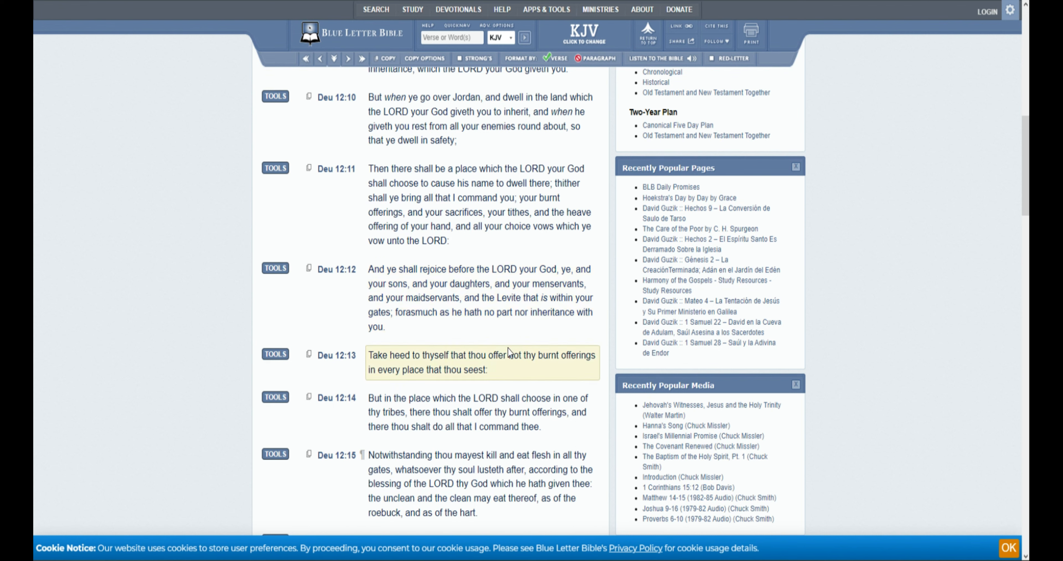
mouse_move(531, 375)
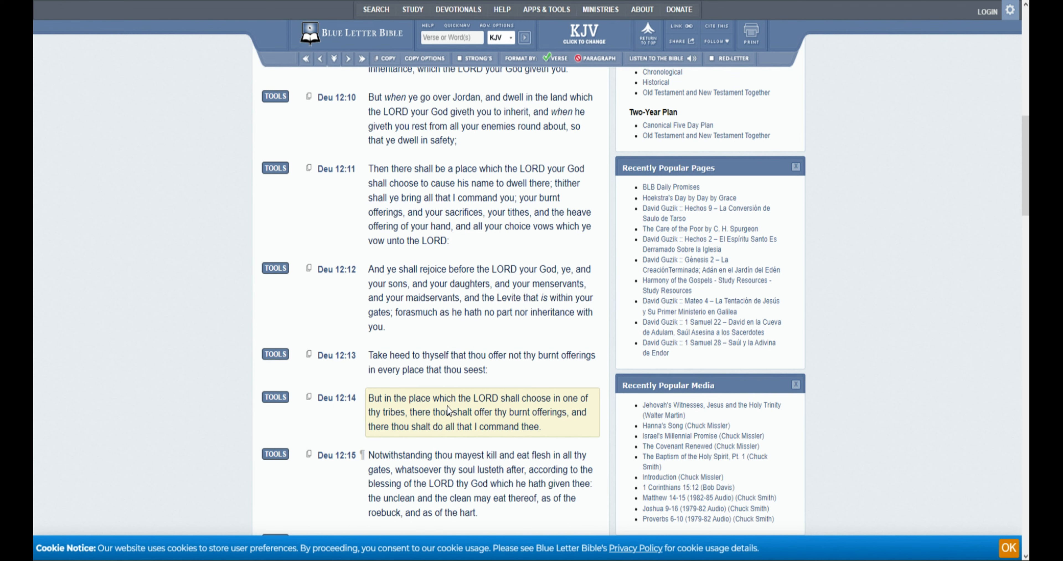
mouse_move(519, 419)
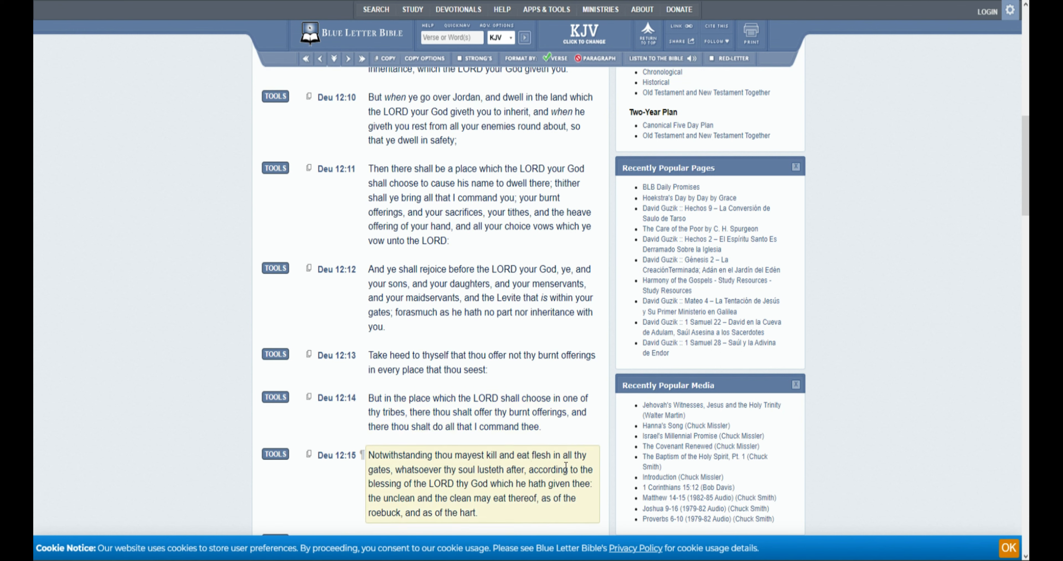
mouse_move(556, 488)
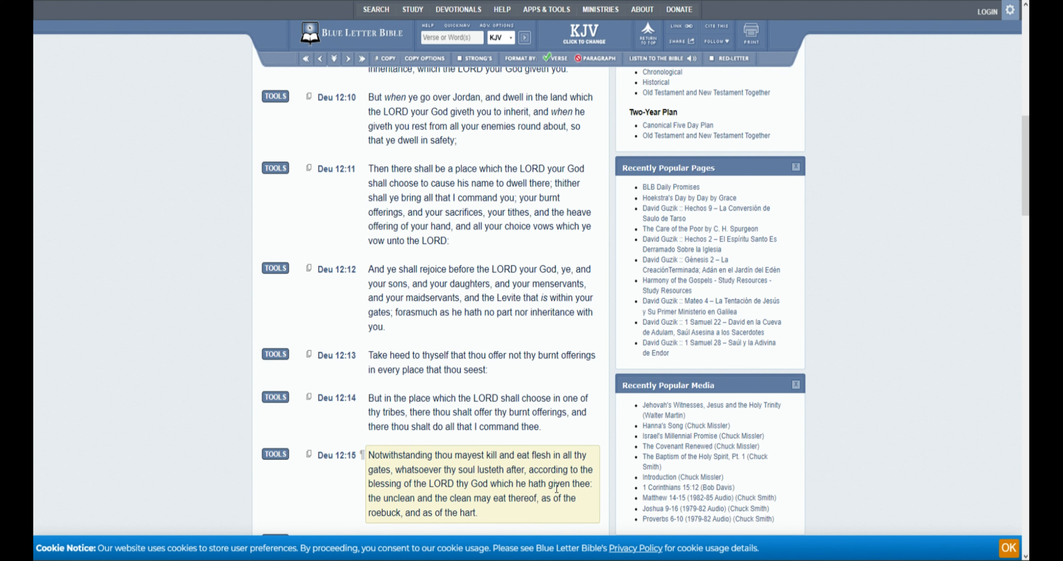
mouse_move(558, 486)
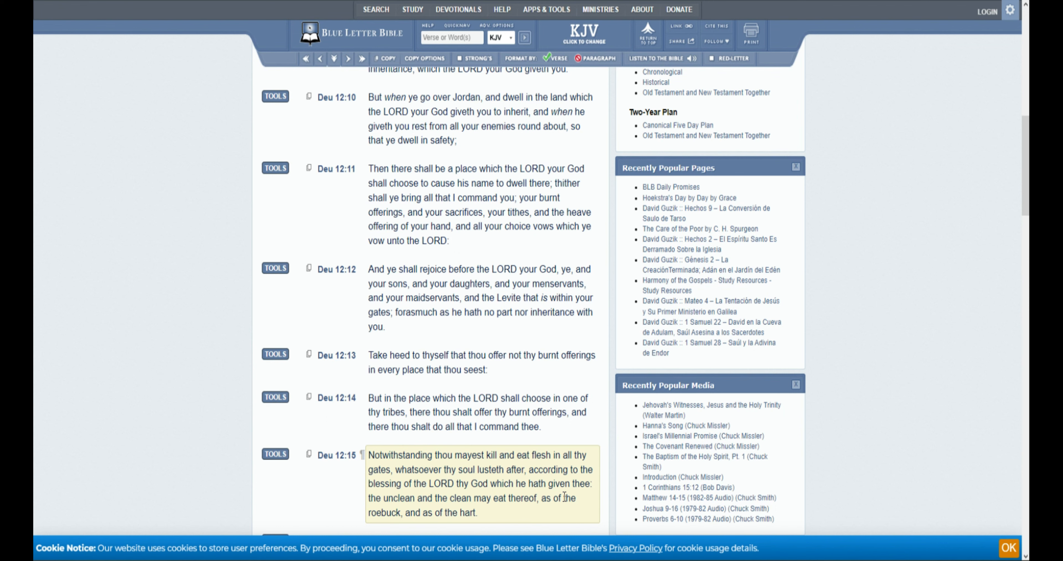
mouse_move(550, 467)
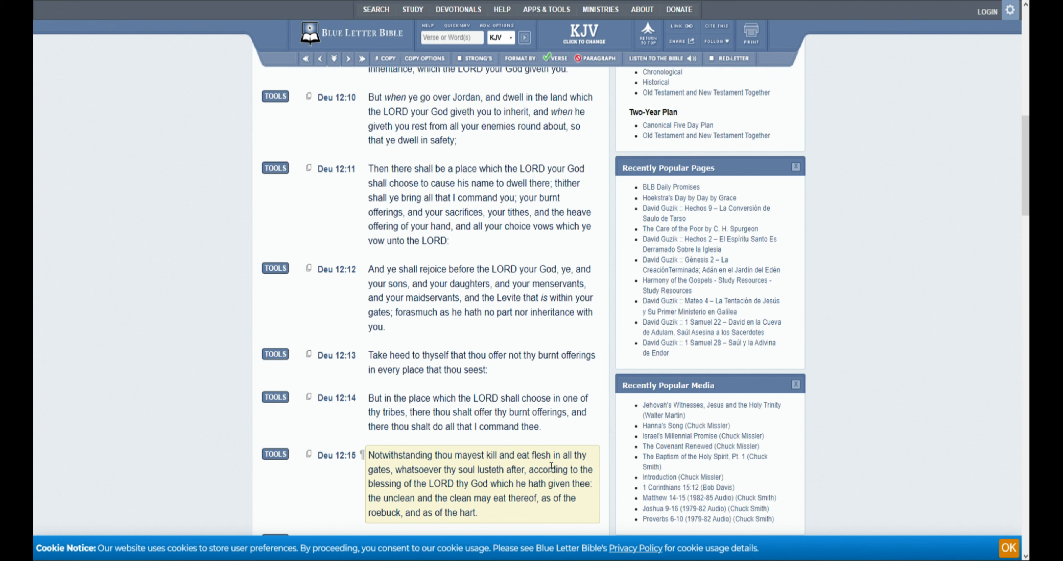
mouse_move(547, 465)
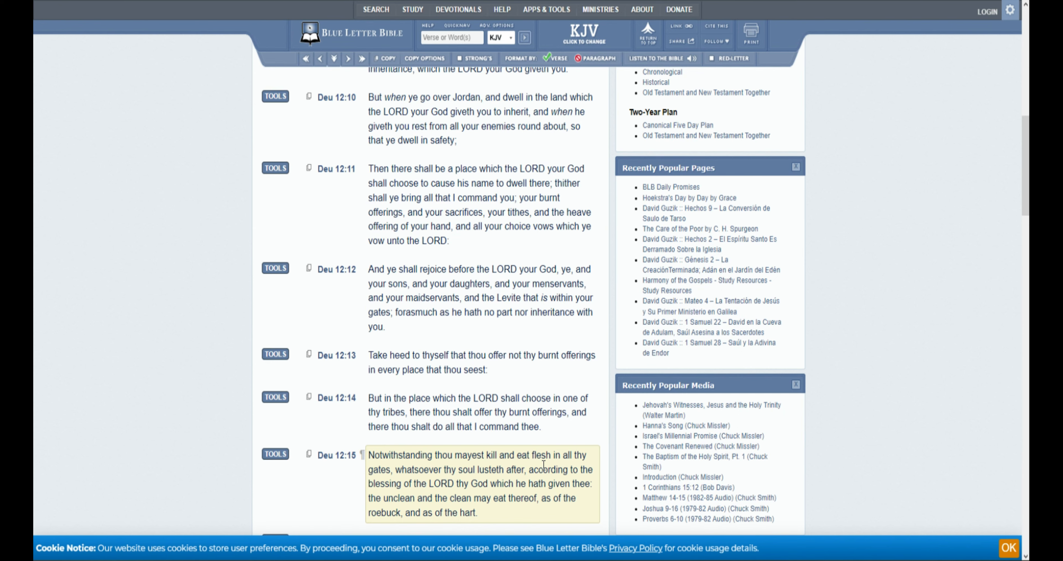
Scroll down to read verses 16 to 19, leaving verses 14 through 20 showing
scroll(down, 3)
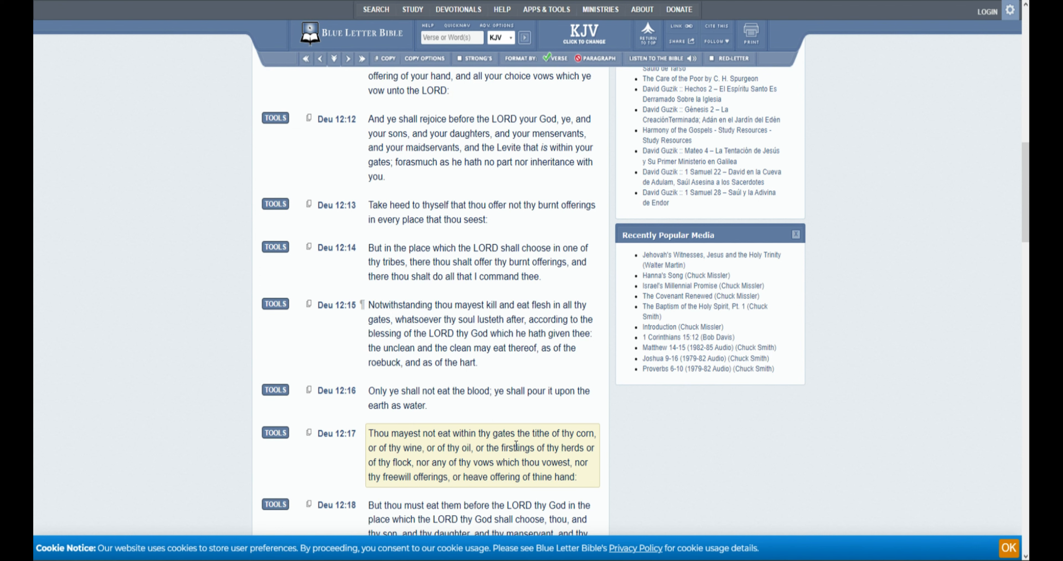
mouse_move(589, 446)
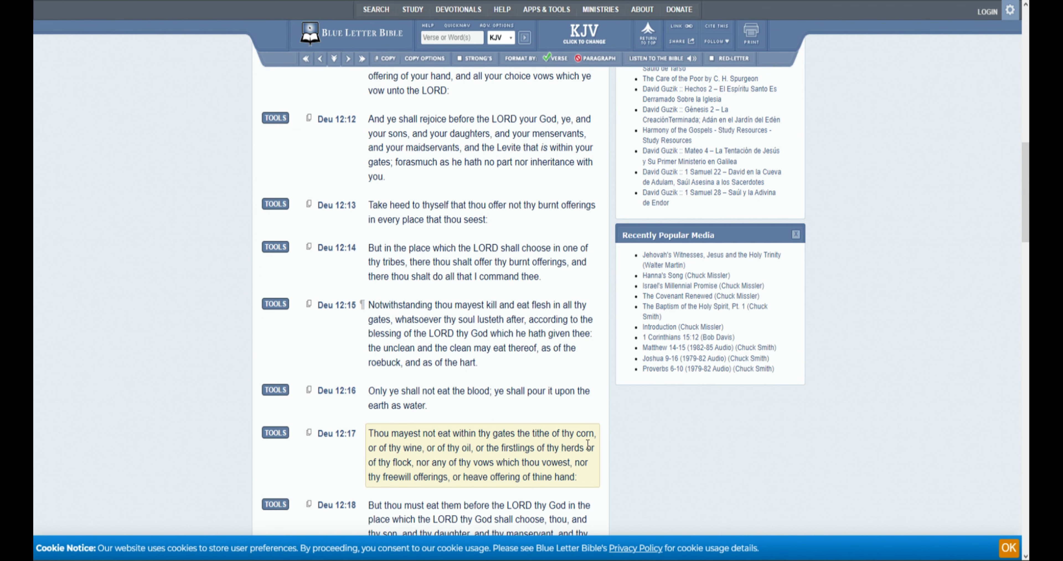
mouse_move(477, 474)
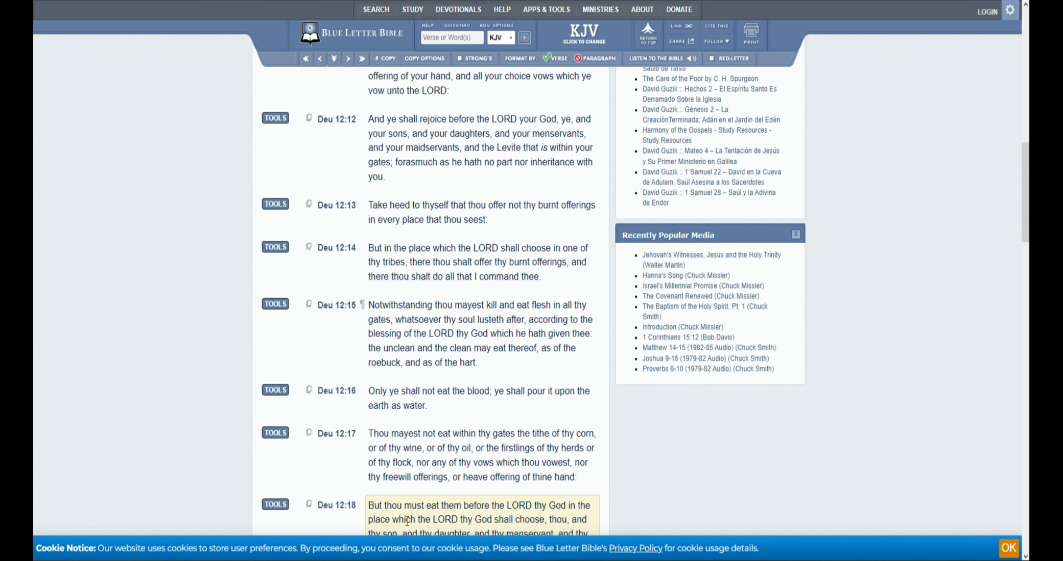
scroll(down, 3)
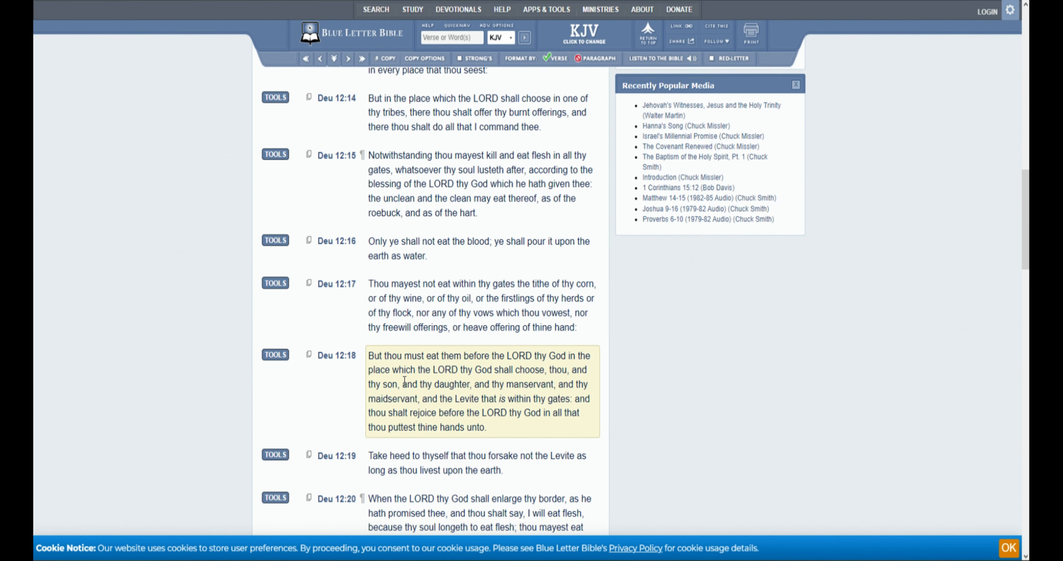
mouse_move(536, 381)
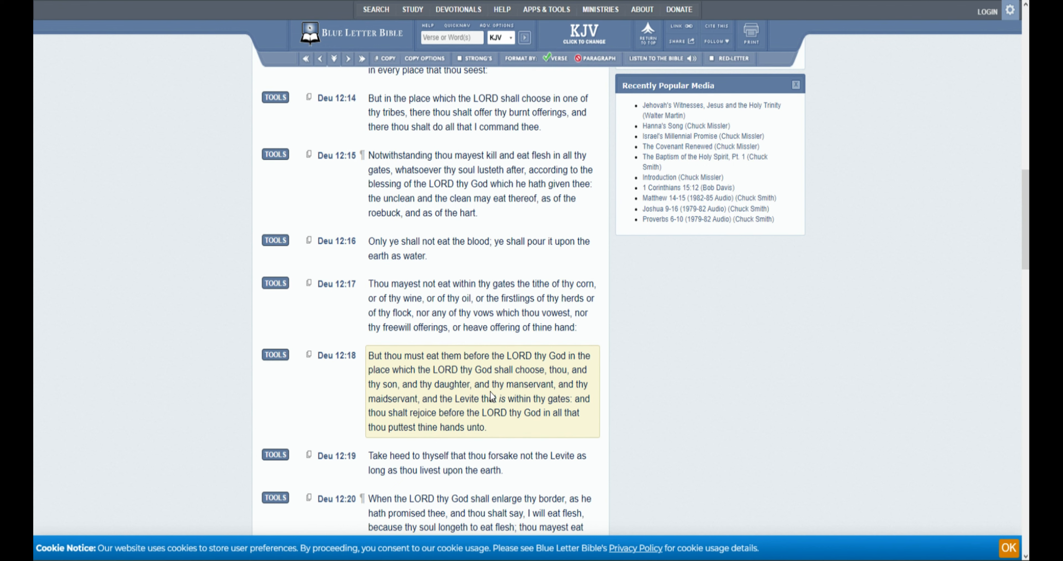
mouse_move(426, 412)
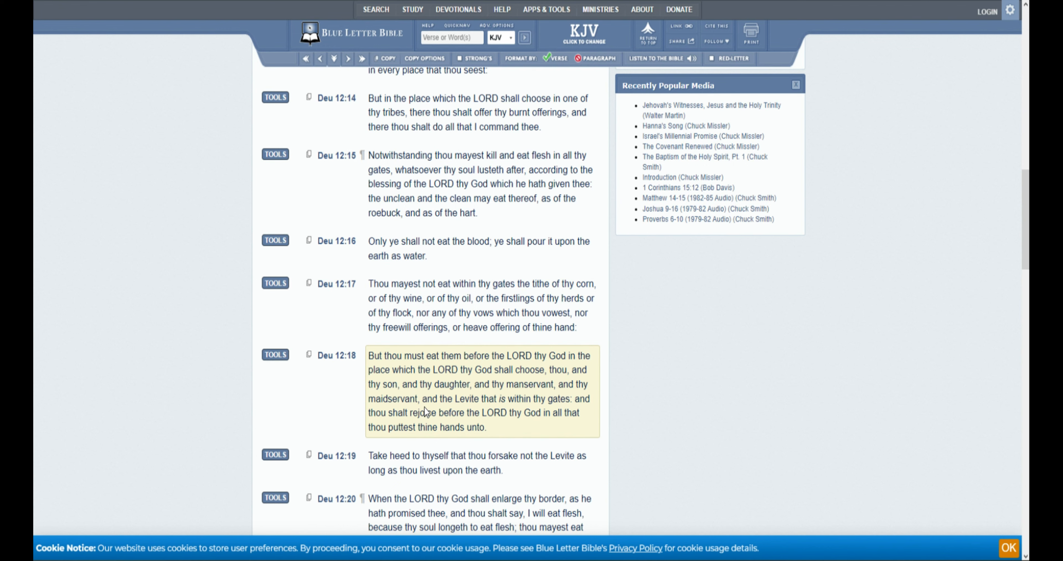
mouse_move(541, 412)
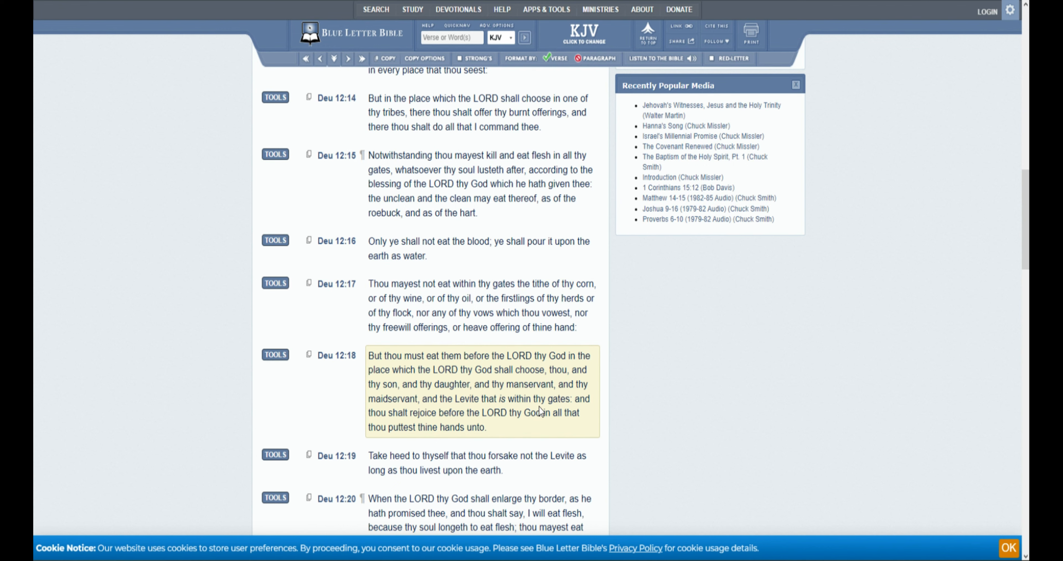
mouse_move(550, 413)
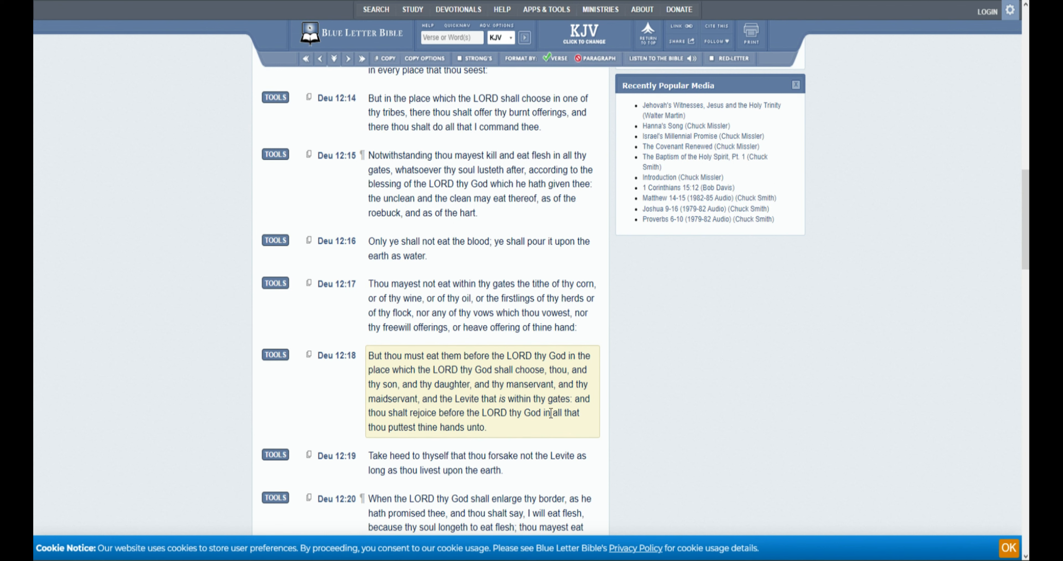
mouse_move(538, 424)
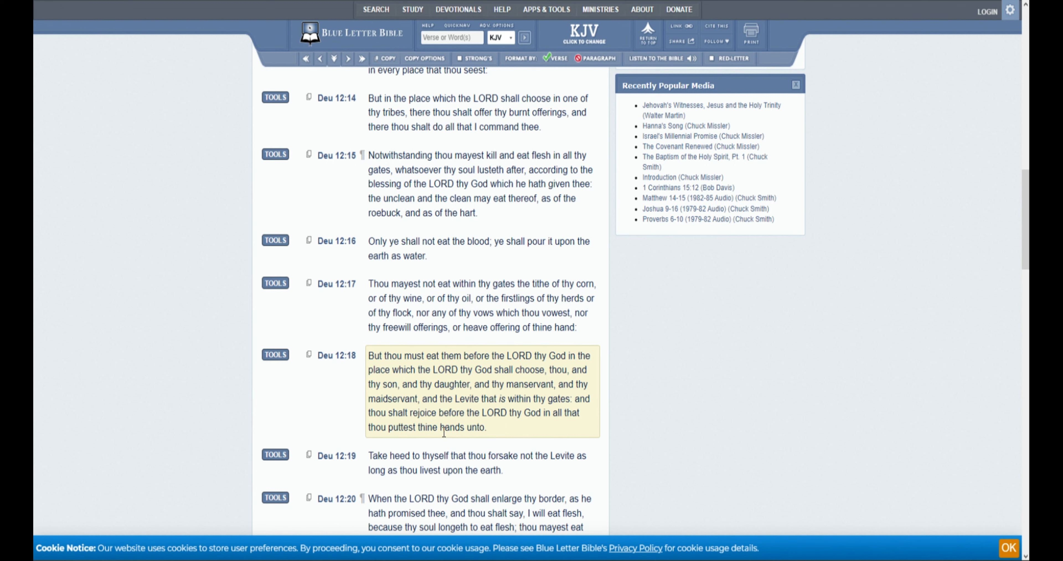
mouse_move(530, 439)
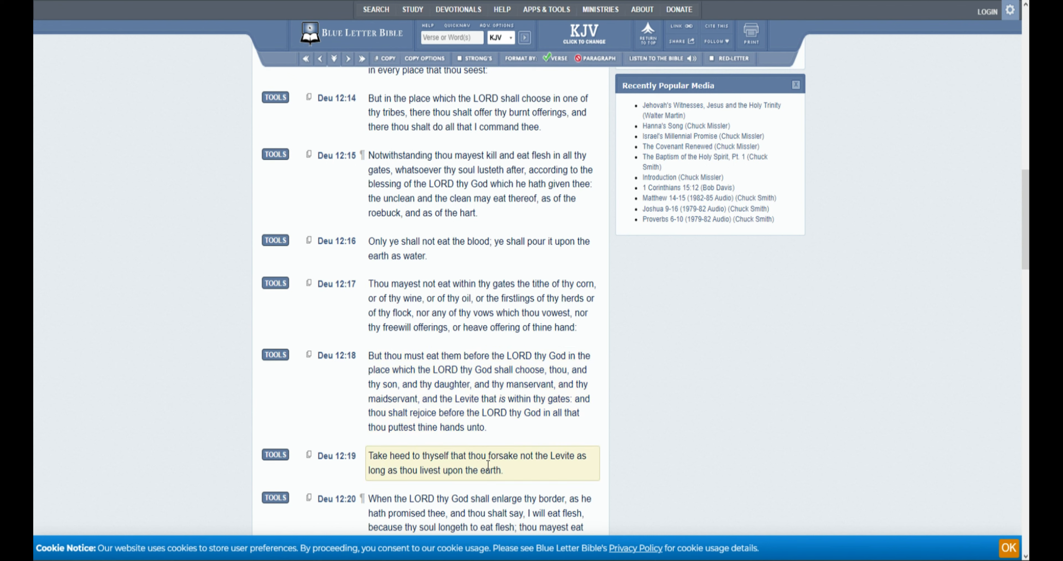
mouse_move(566, 473)
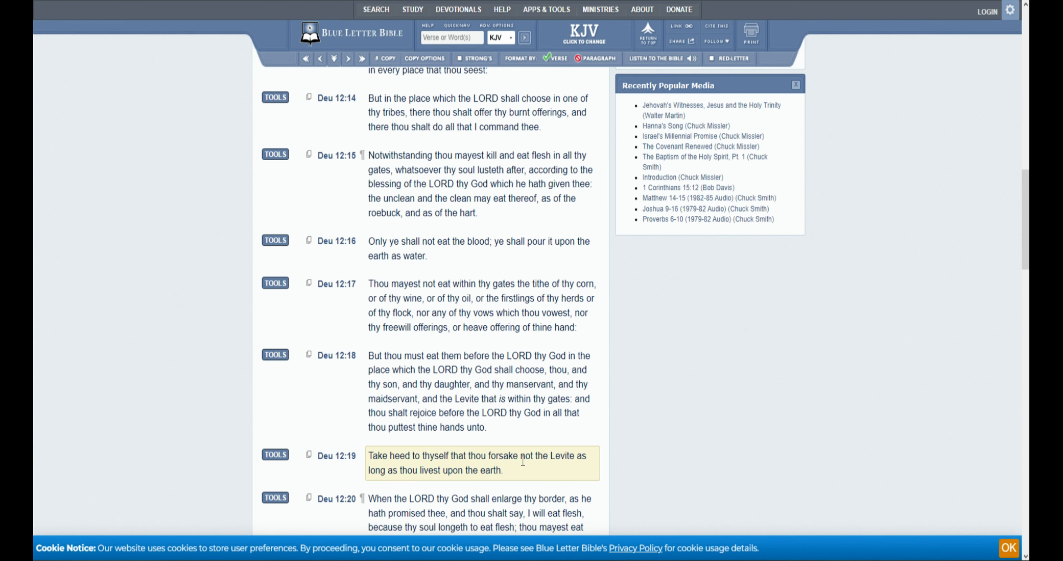
Scroll down to read verses 20 to 24, with verses 21 through 27 displayed
scroll(down, 3)
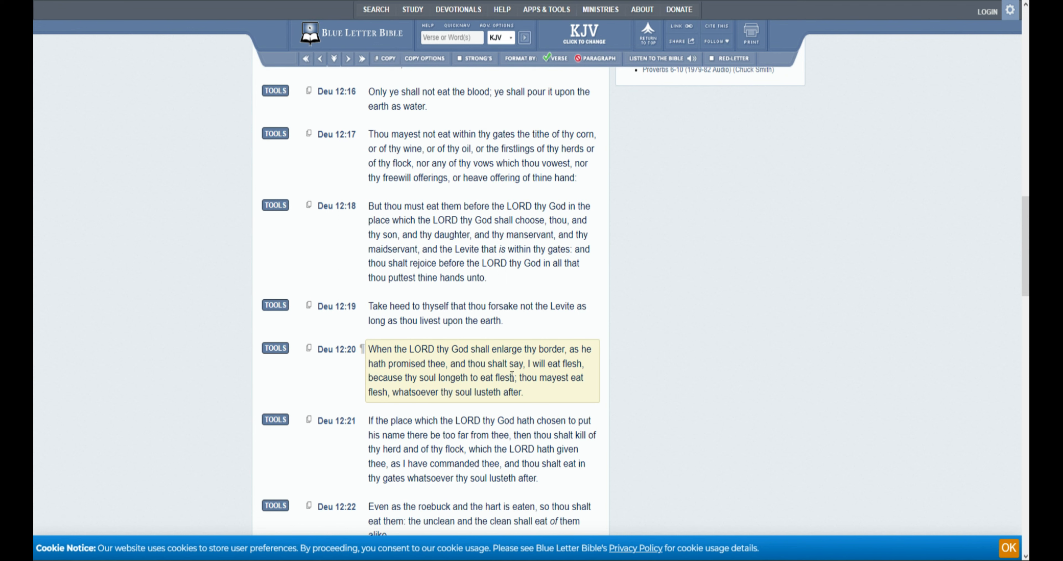
mouse_move(535, 392)
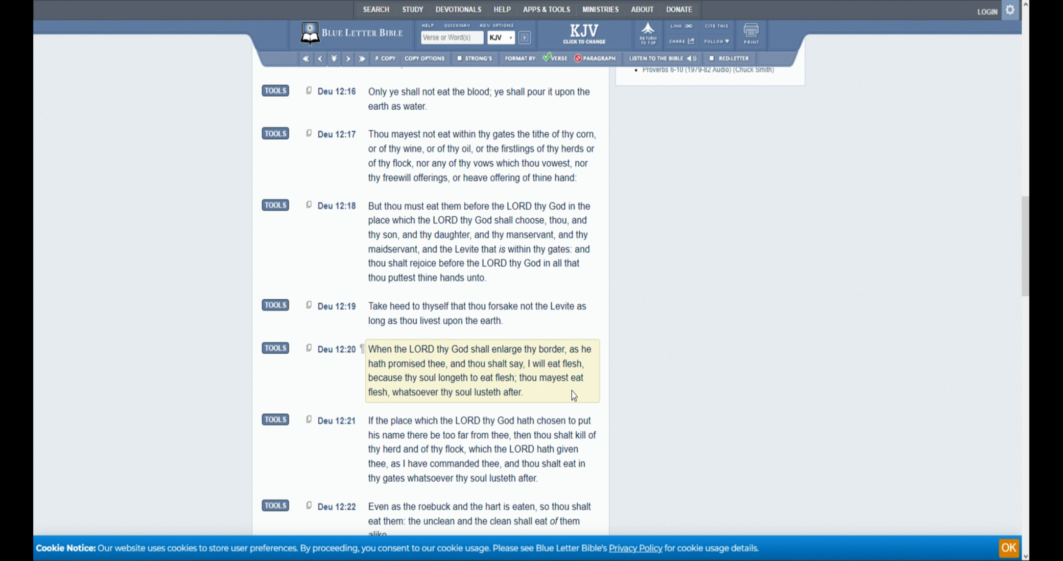
mouse_move(577, 383)
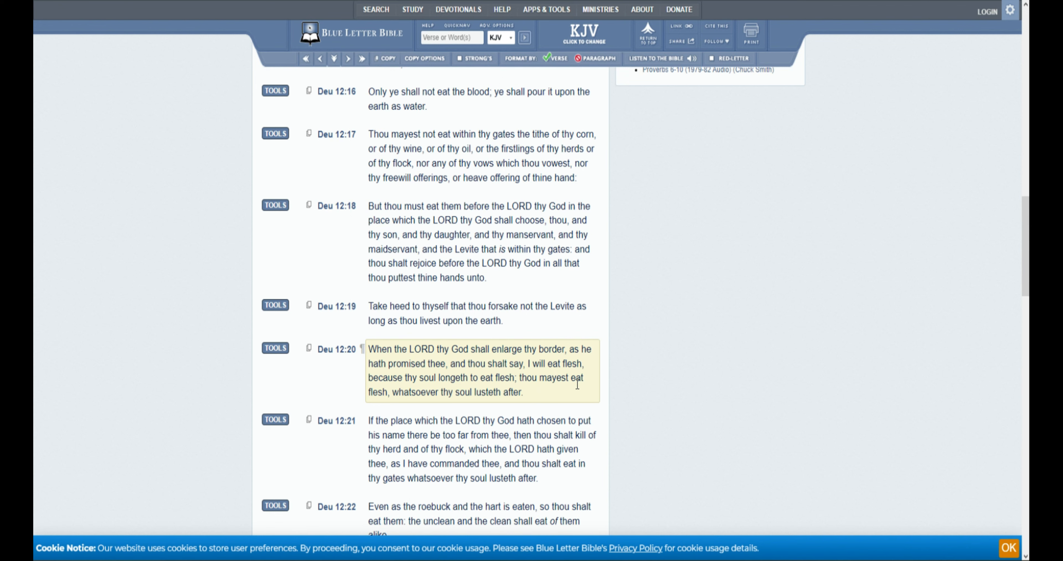
scroll(down, 3)
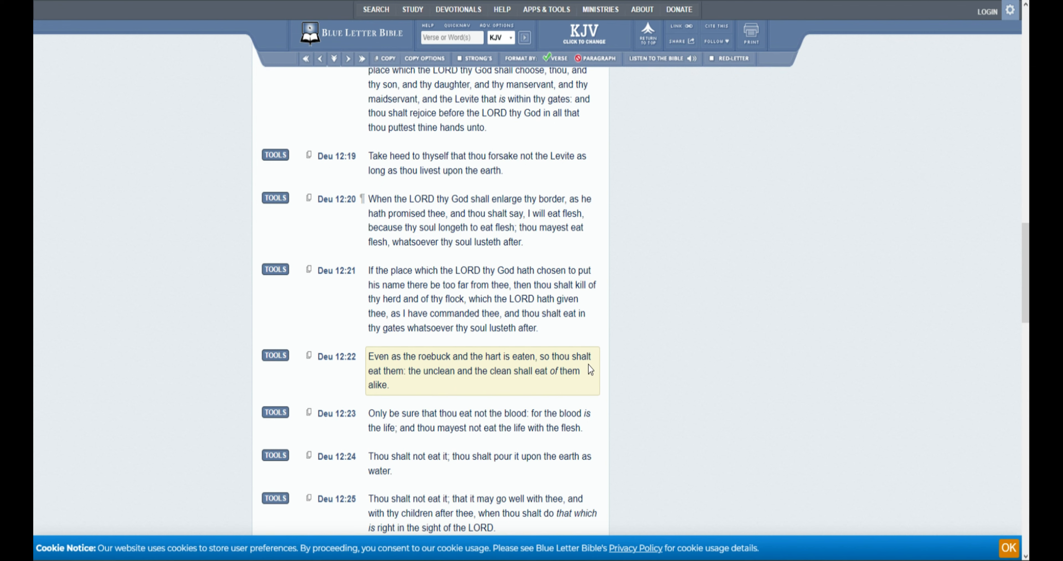
mouse_move(454, 389)
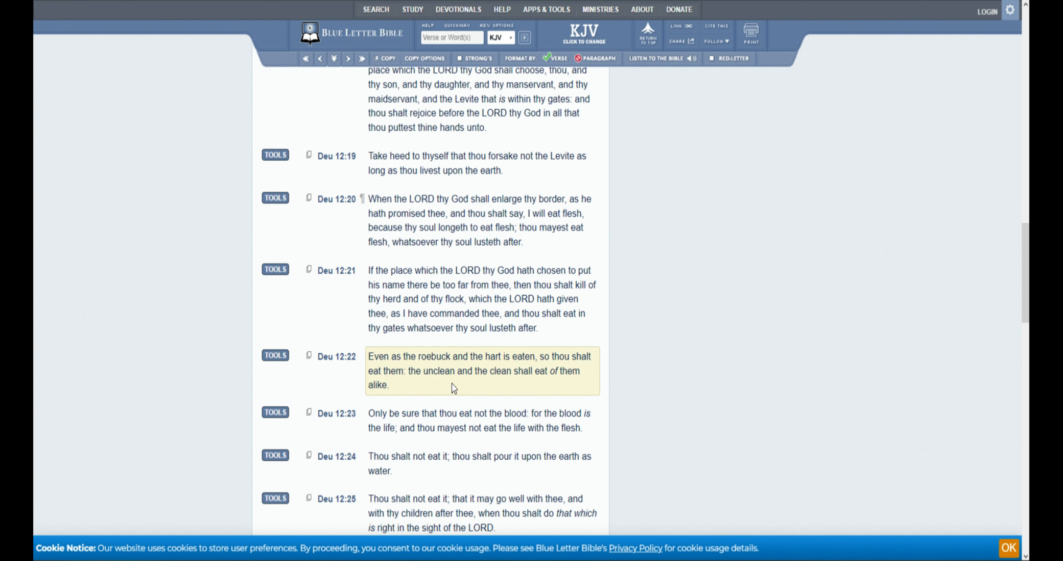
mouse_move(471, 389)
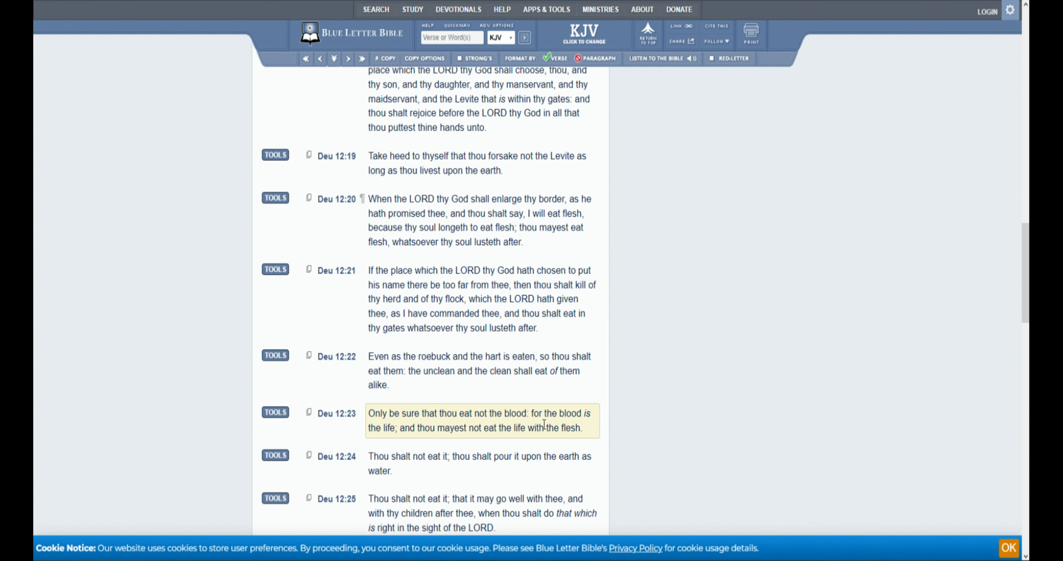
mouse_move(505, 440)
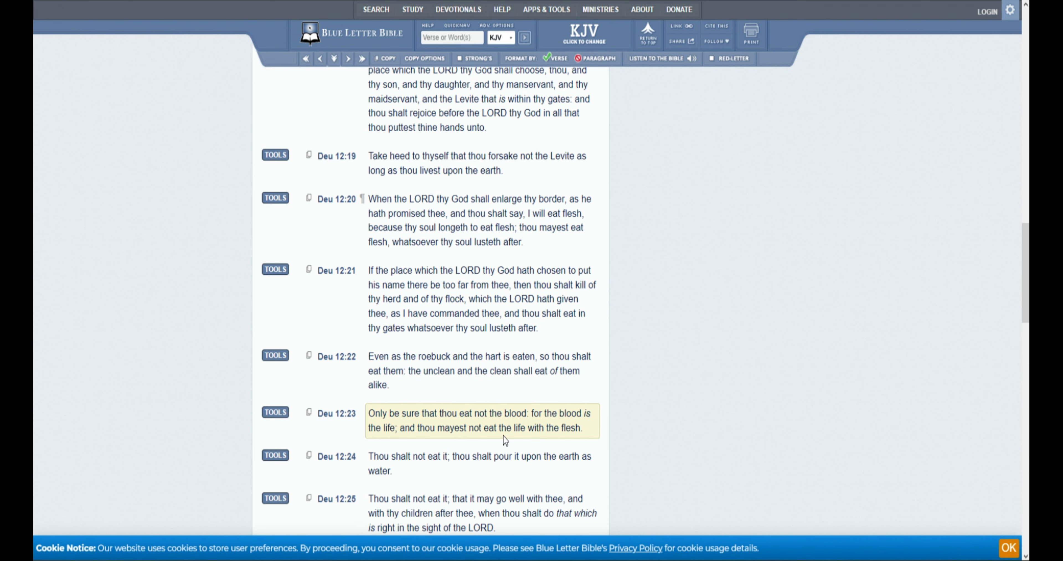
mouse_move(565, 440)
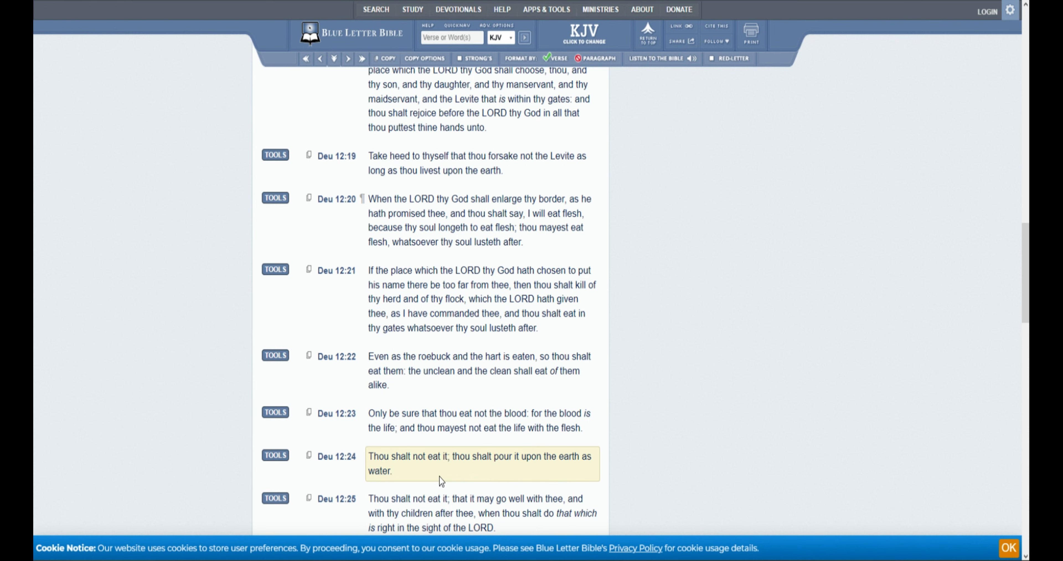
scroll(down, 3)
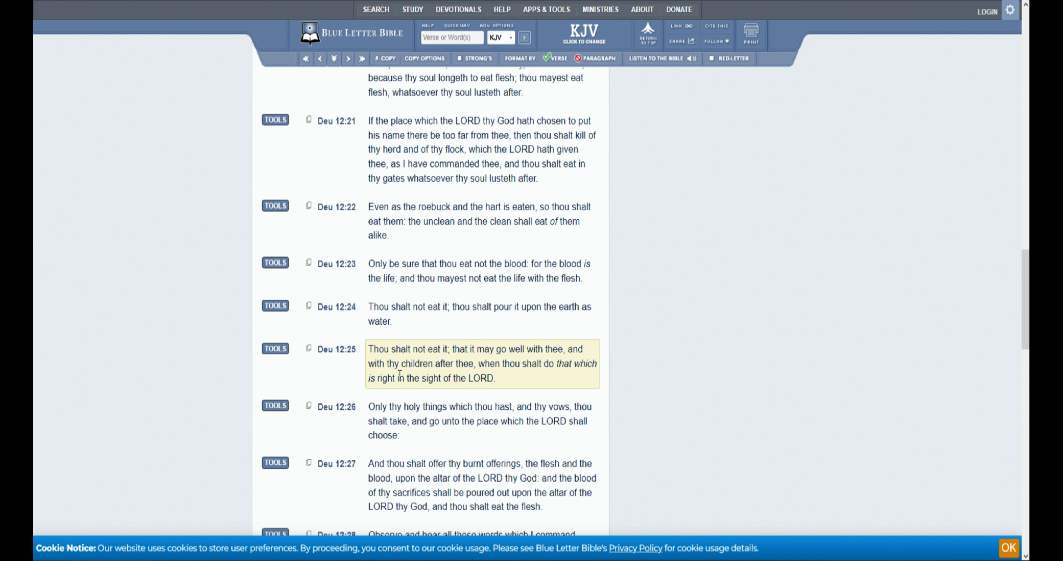
mouse_move(532, 378)
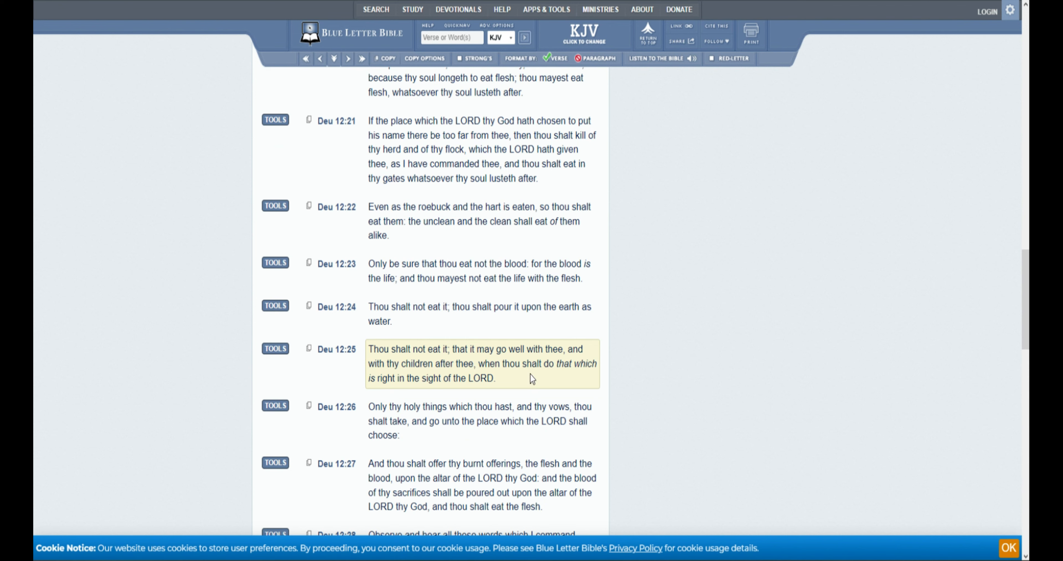
mouse_move(547, 371)
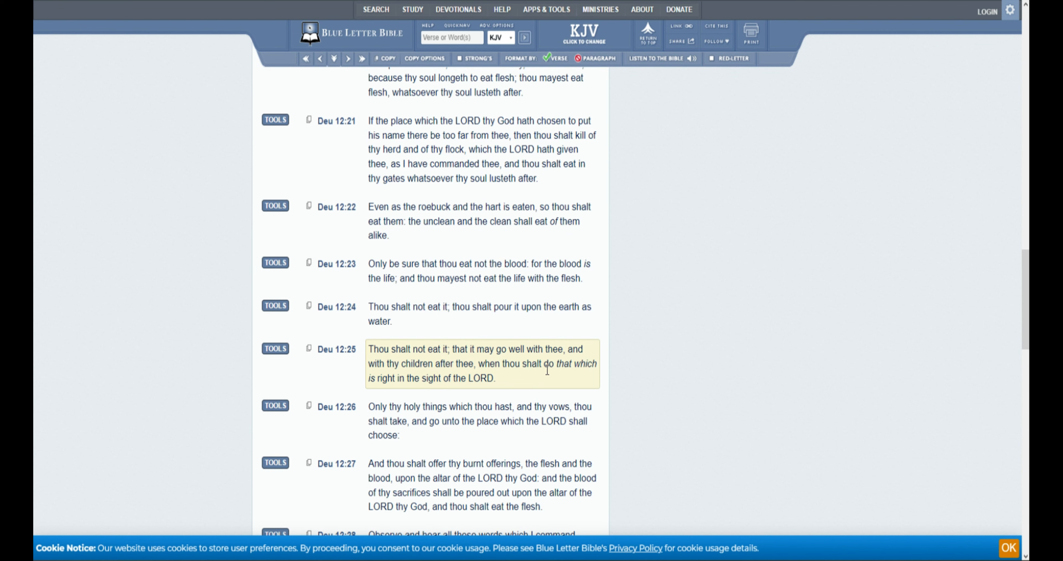
mouse_move(475, 377)
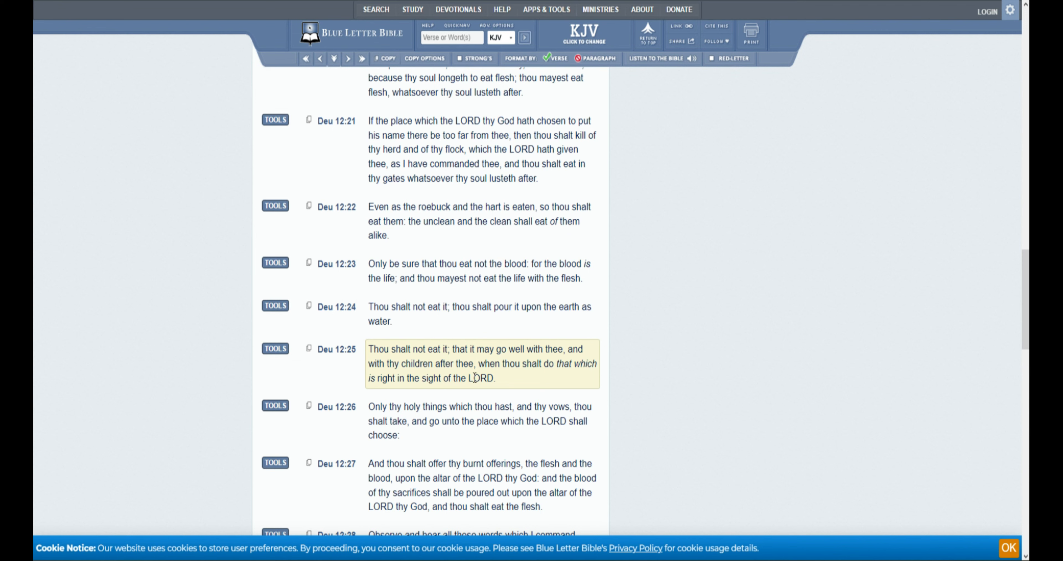
mouse_move(426, 444)
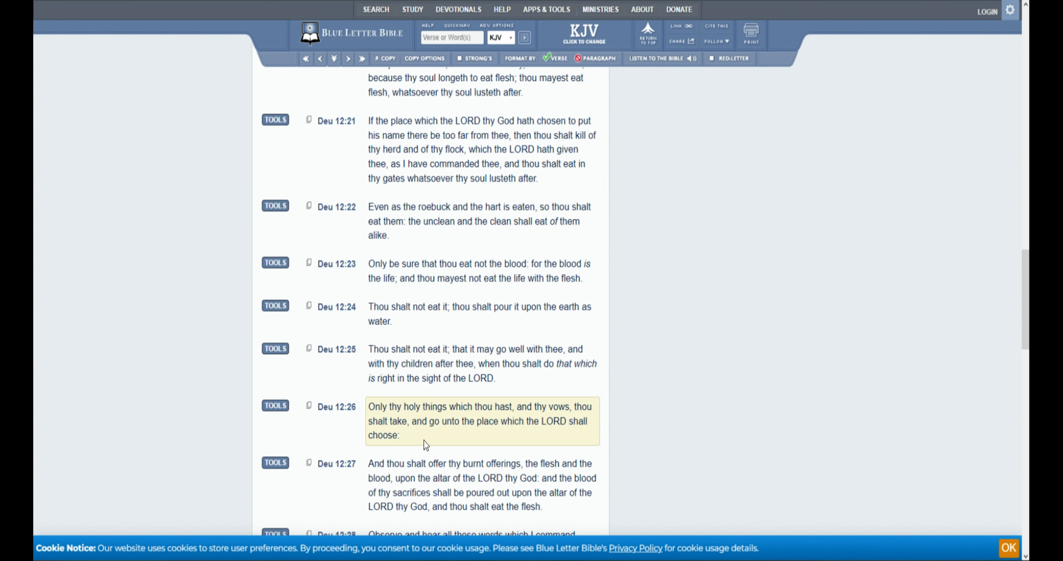
mouse_move(557, 419)
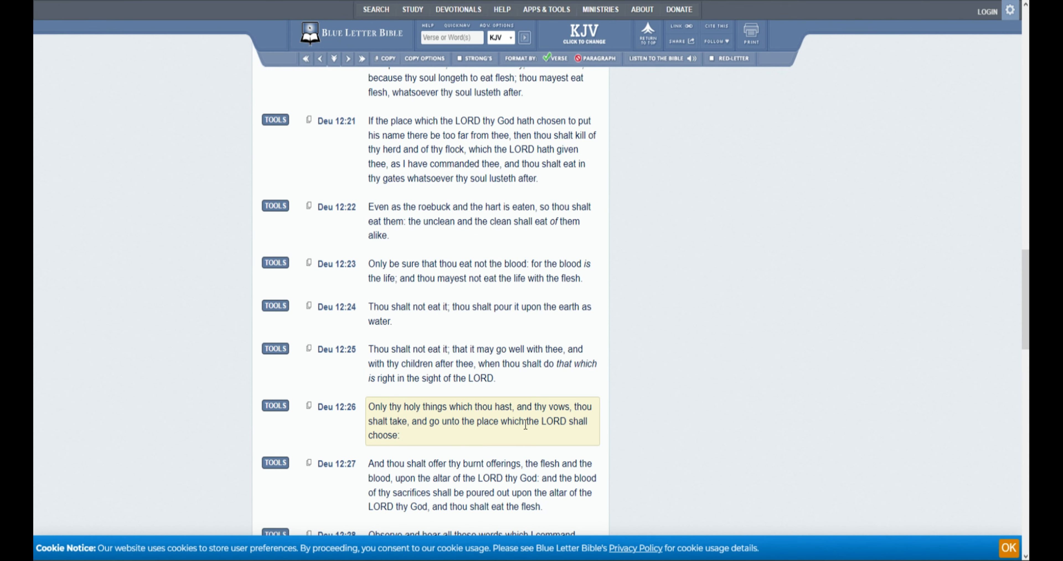
Scroll down to read verses 27 and 28, showing verses 23 through 30
scroll(down, 3)
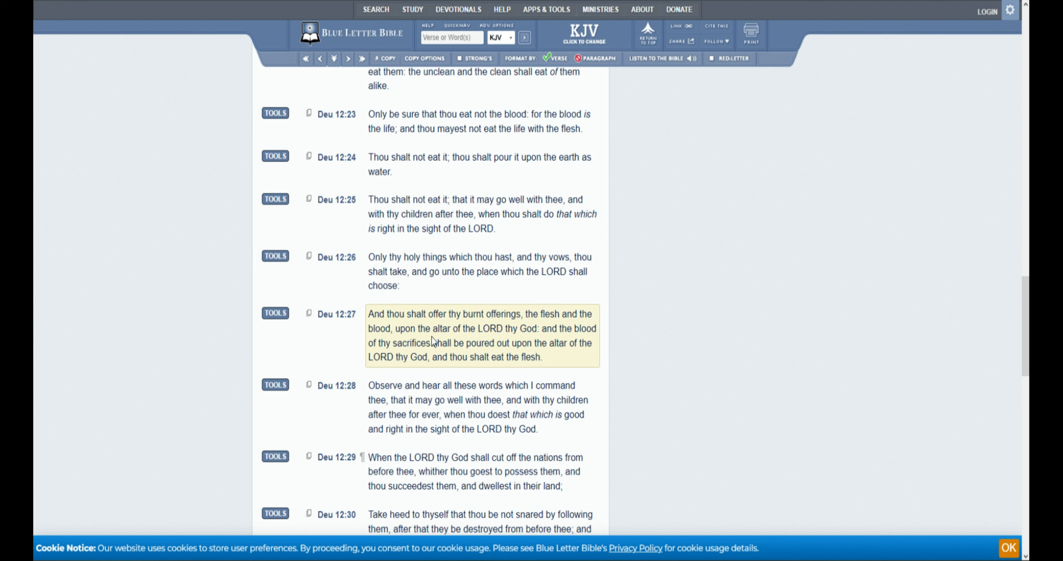
mouse_move(543, 338)
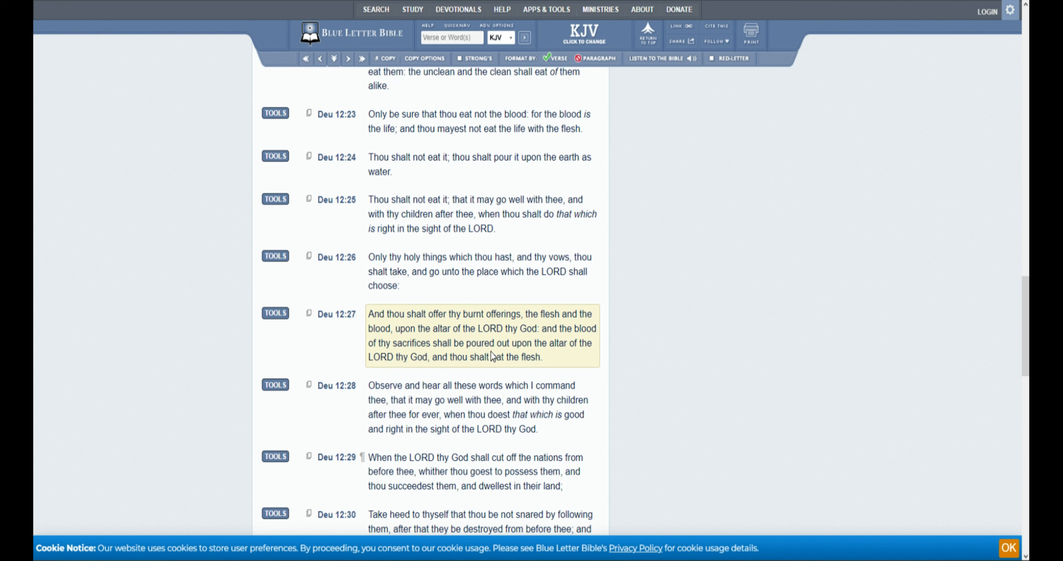
mouse_move(573, 359)
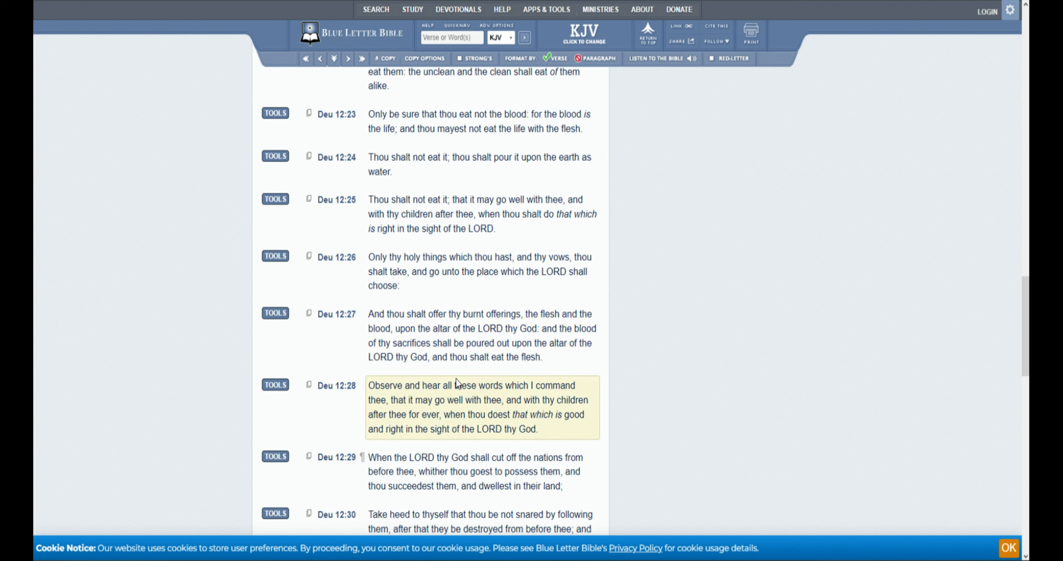
mouse_move(496, 411)
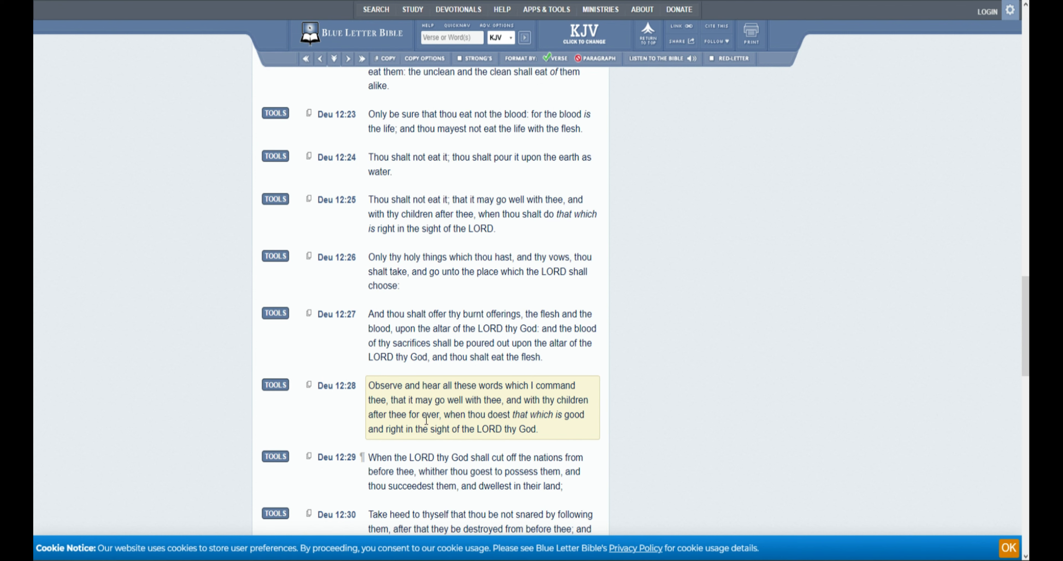
mouse_move(523, 428)
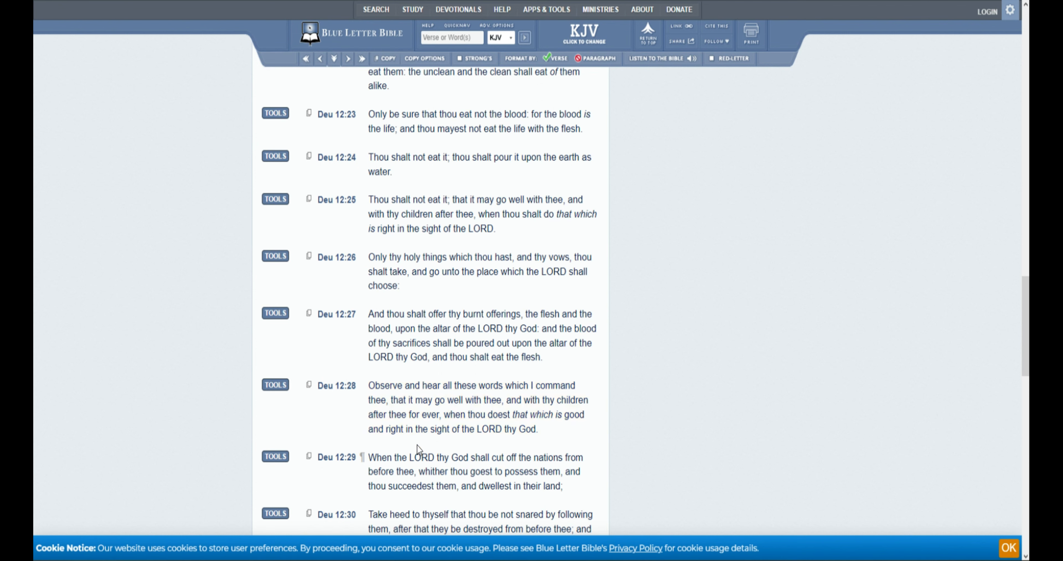
Scroll to the chapter's end, reading verses 29 through 32 down to the KJV notice
click(475, 407)
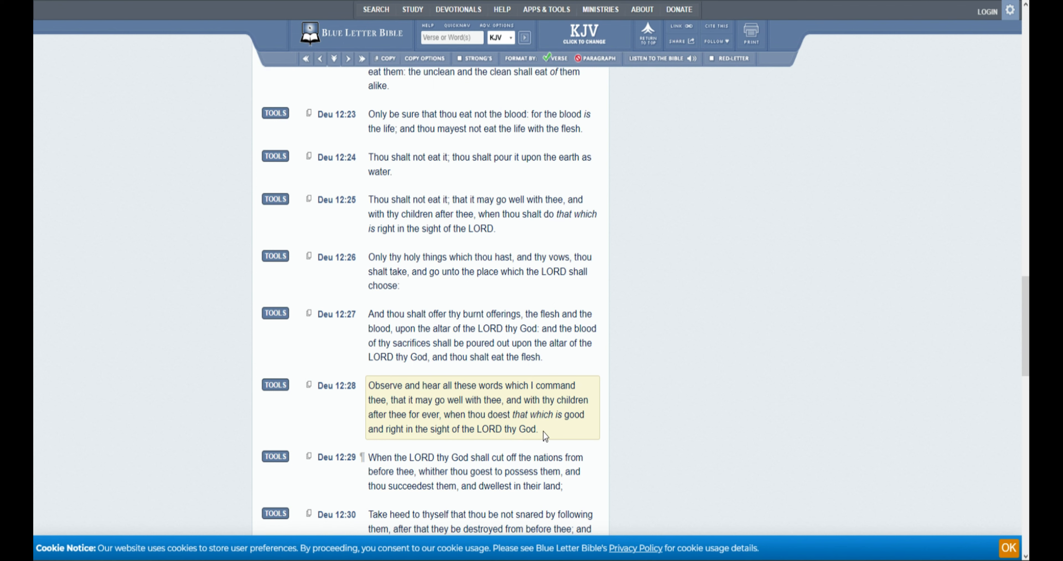
mouse_move(486, 472)
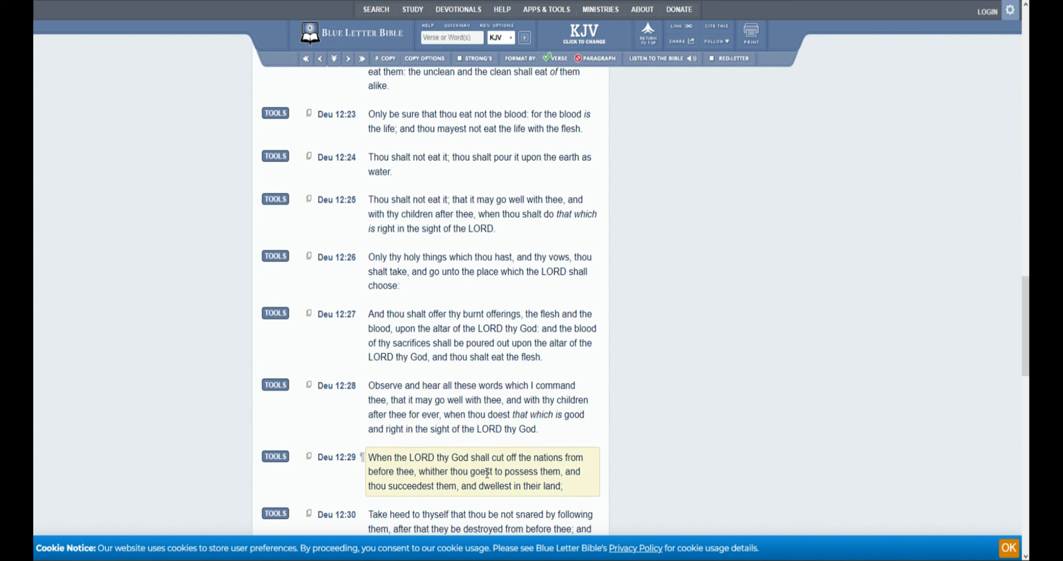
mouse_move(436, 483)
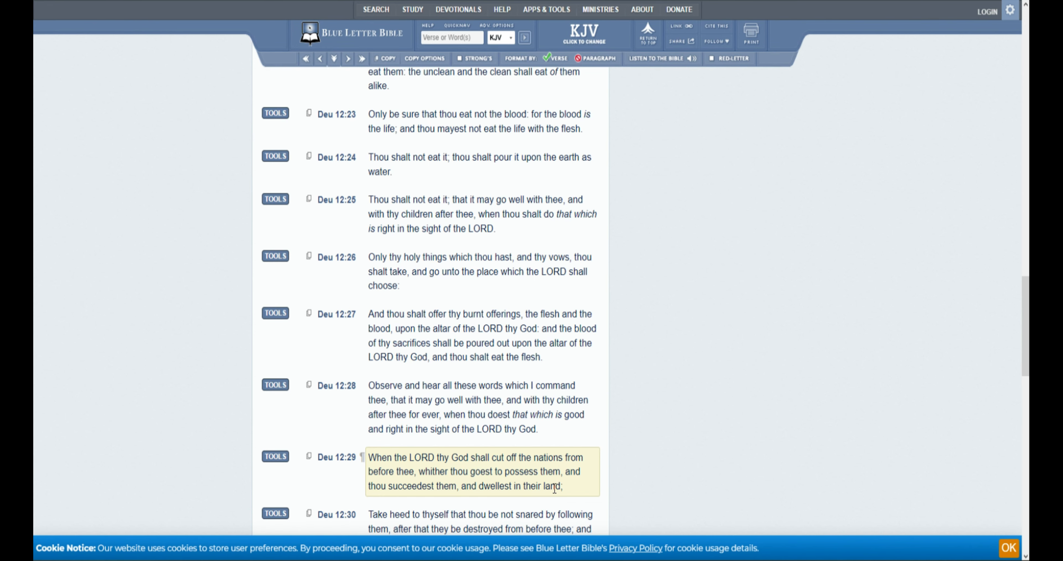
scroll(down, 3)
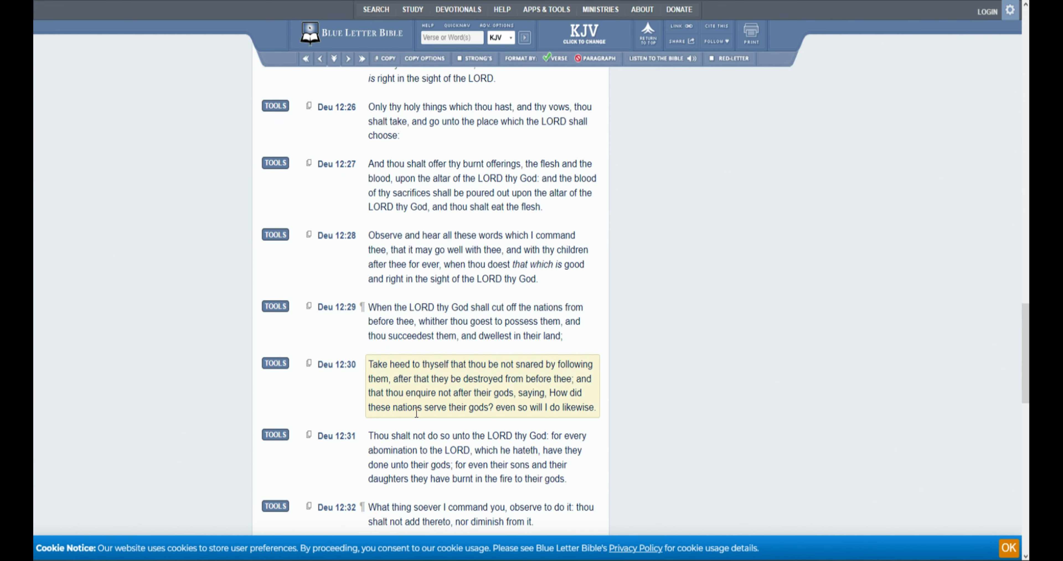
mouse_move(475, 410)
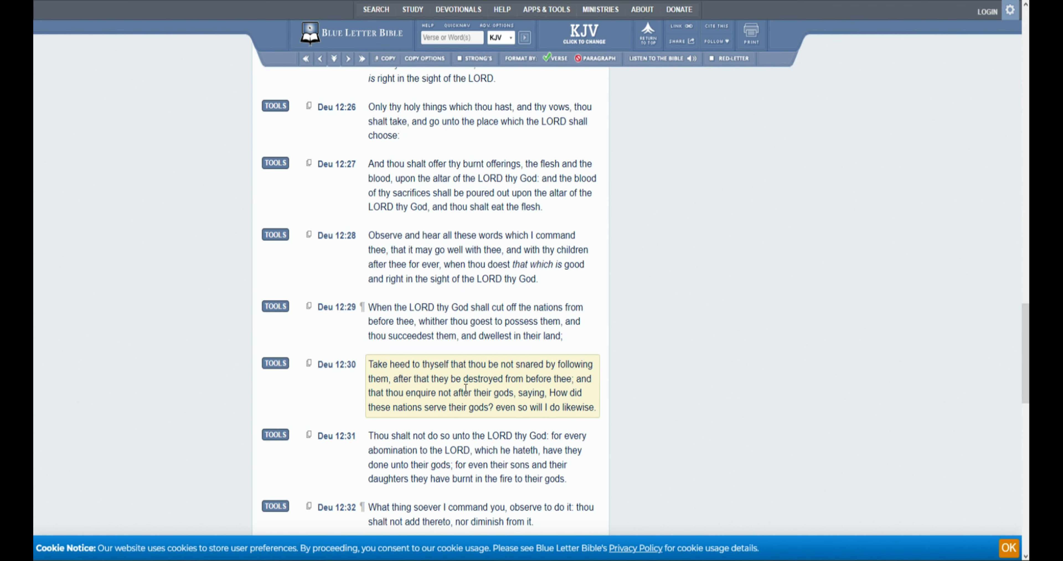
mouse_move(562, 391)
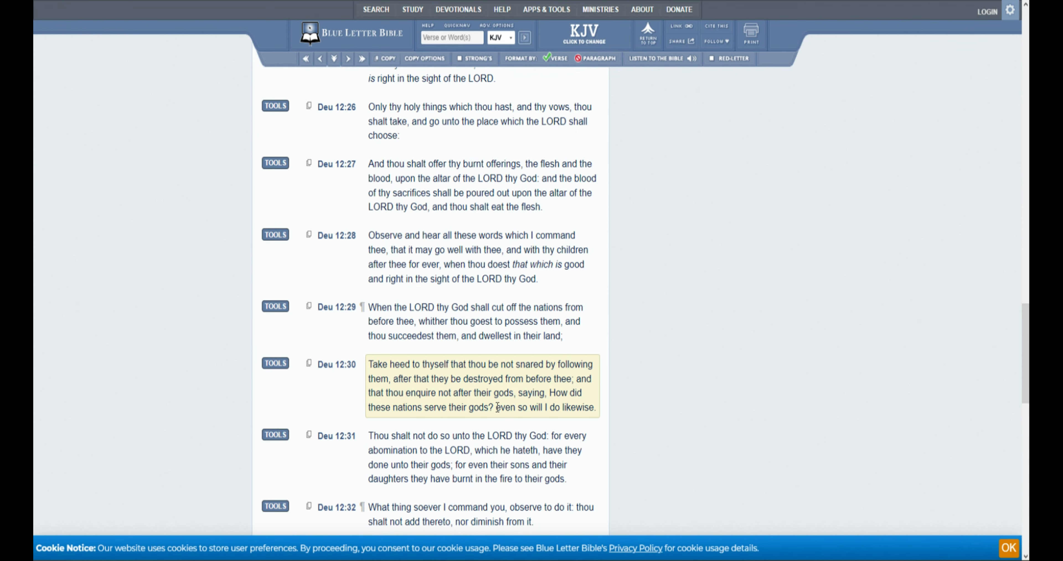
mouse_move(456, 420)
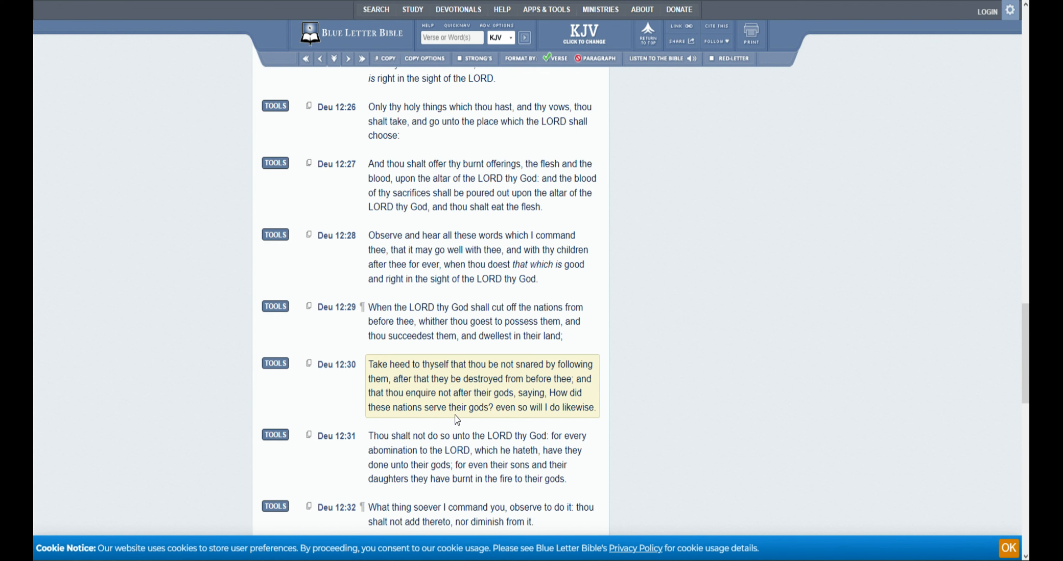
mouse_move(517, 420)
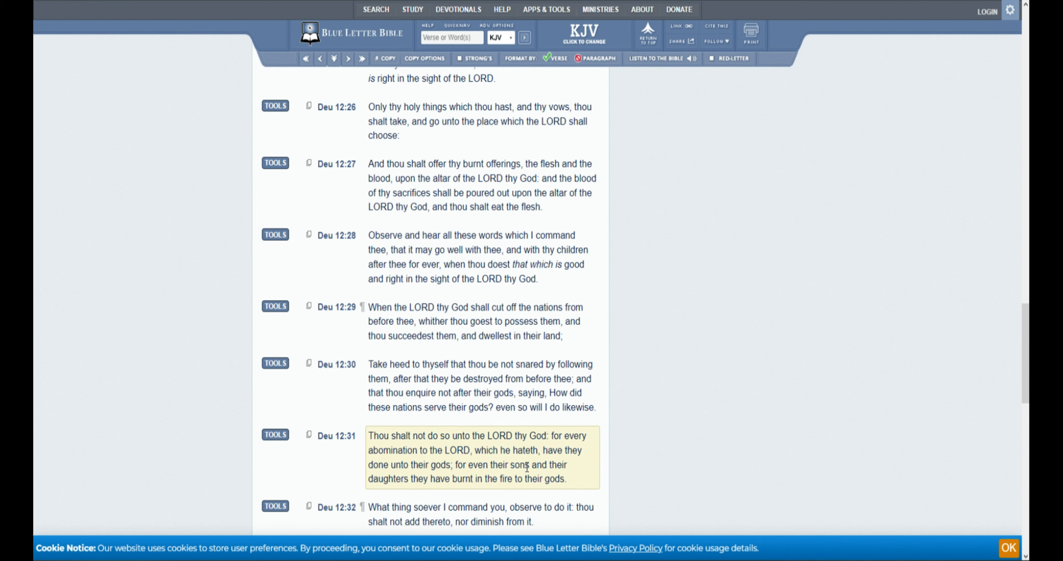
mouse_move(585, 459)
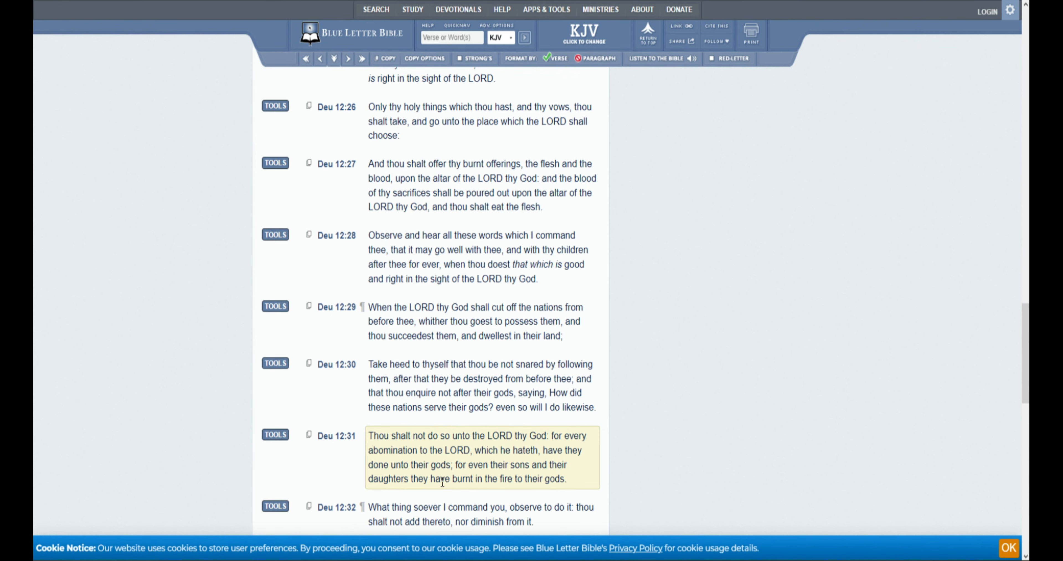
mouse_move(465, 492)
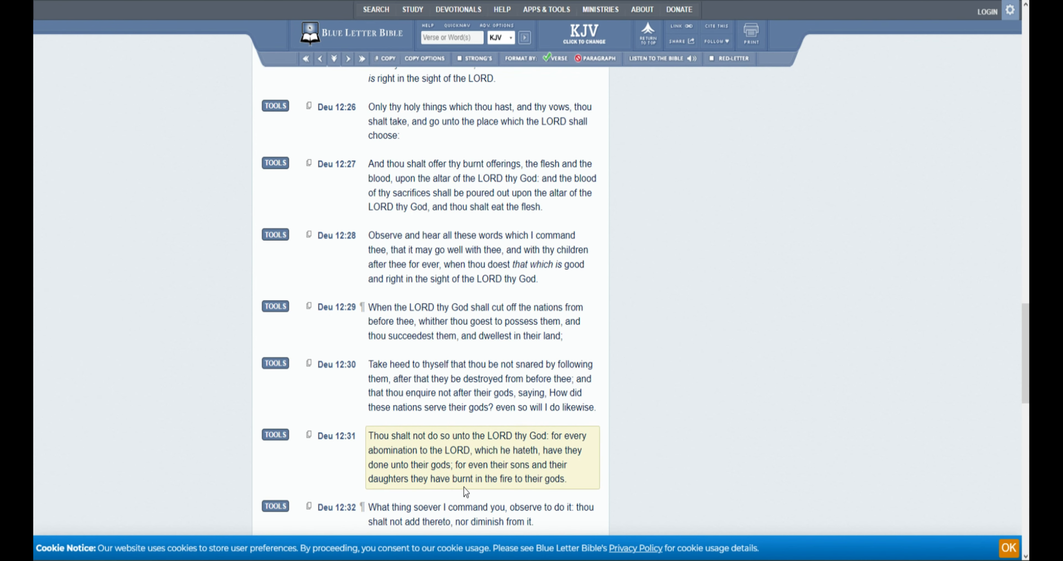
scroll(down, 3)
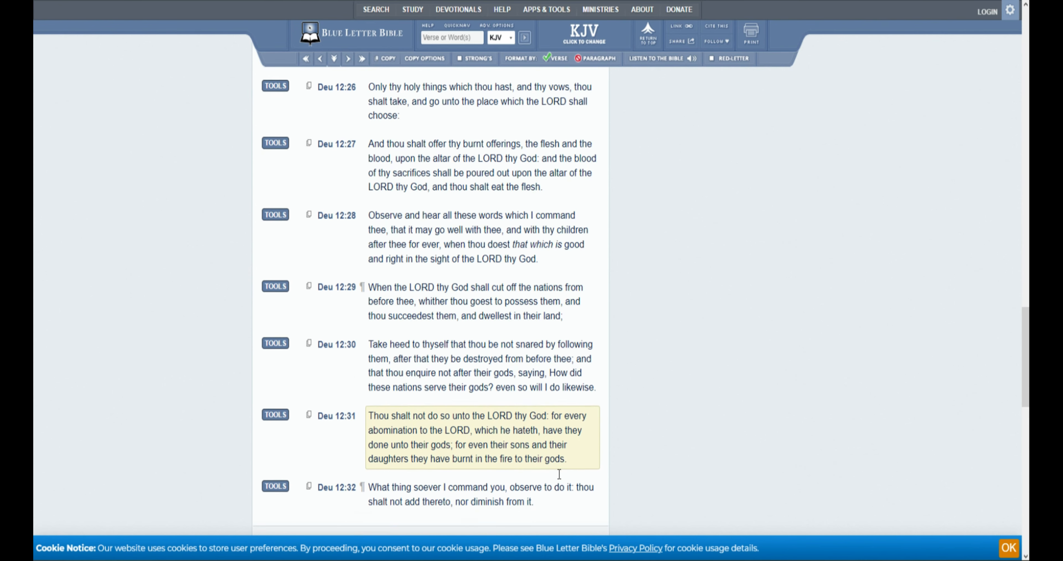
scroll(down, 3)
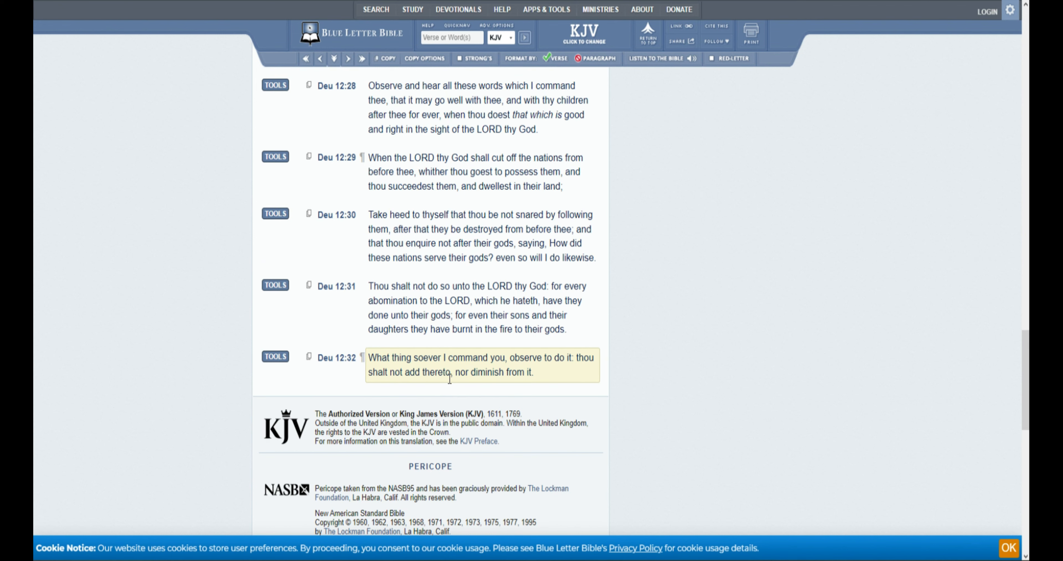
mouse_move(547, 386)
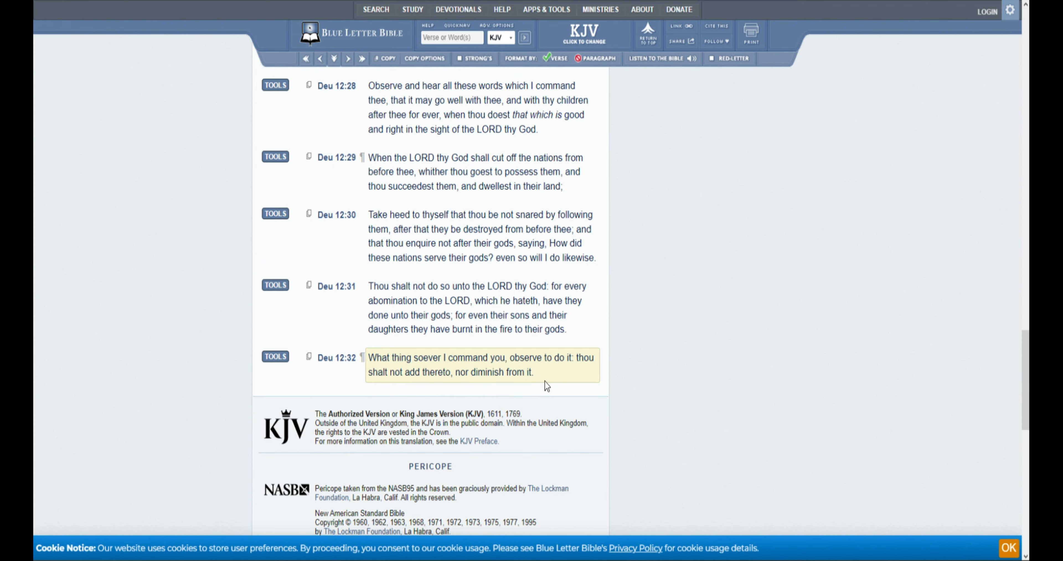
mouse_move(589, 372)
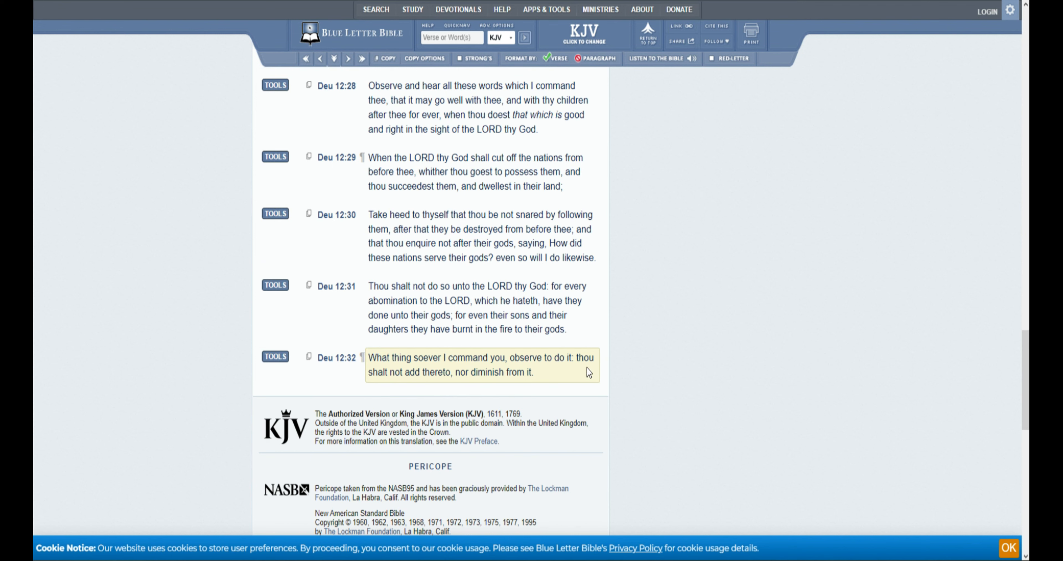
mouse_move(603, 372)
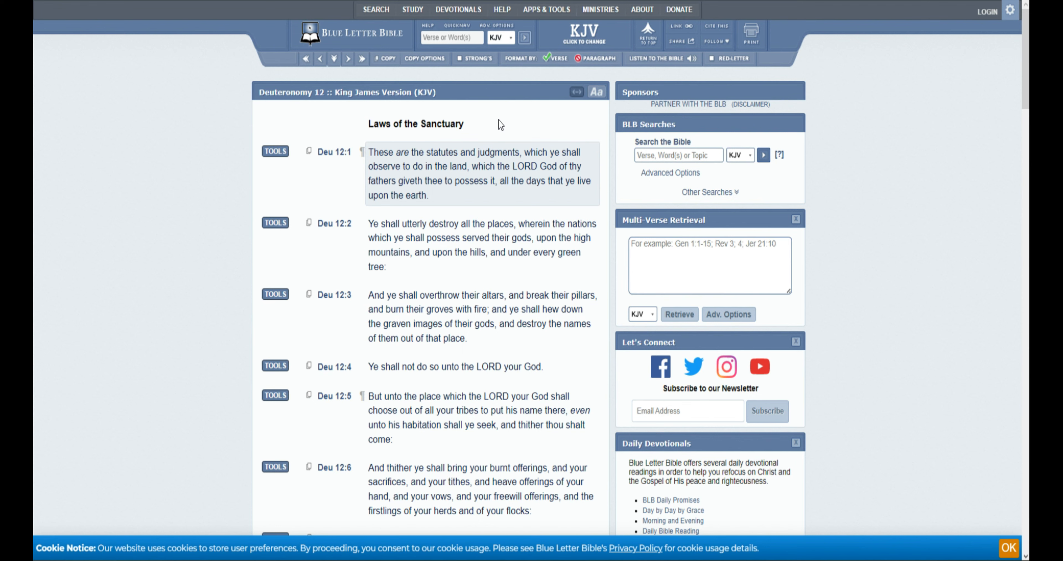
Scroll back down to the closing verses 26 through 32 during the spoken summary
scroll(down, 3)
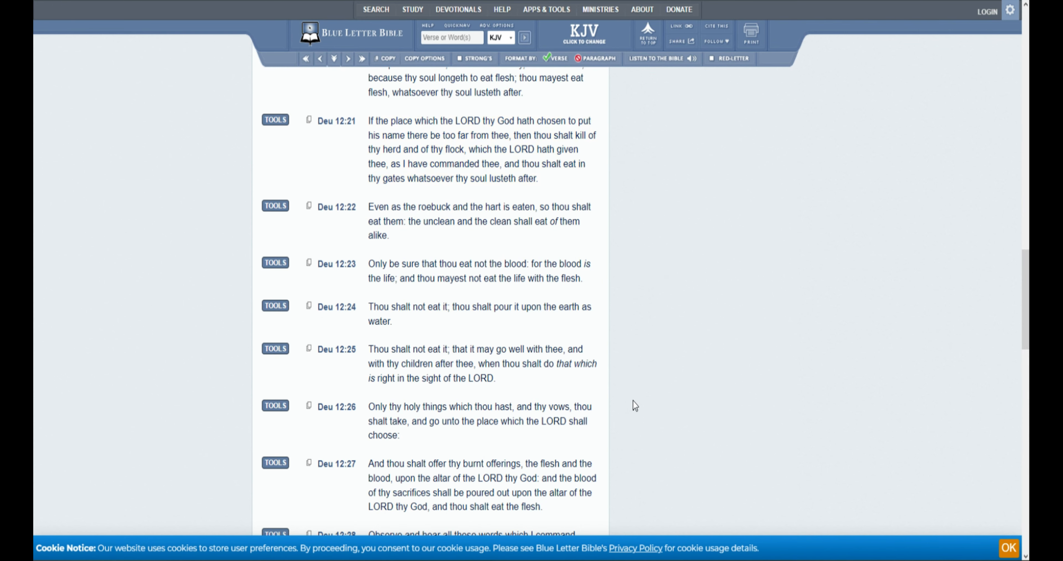
scroll(down, 3)
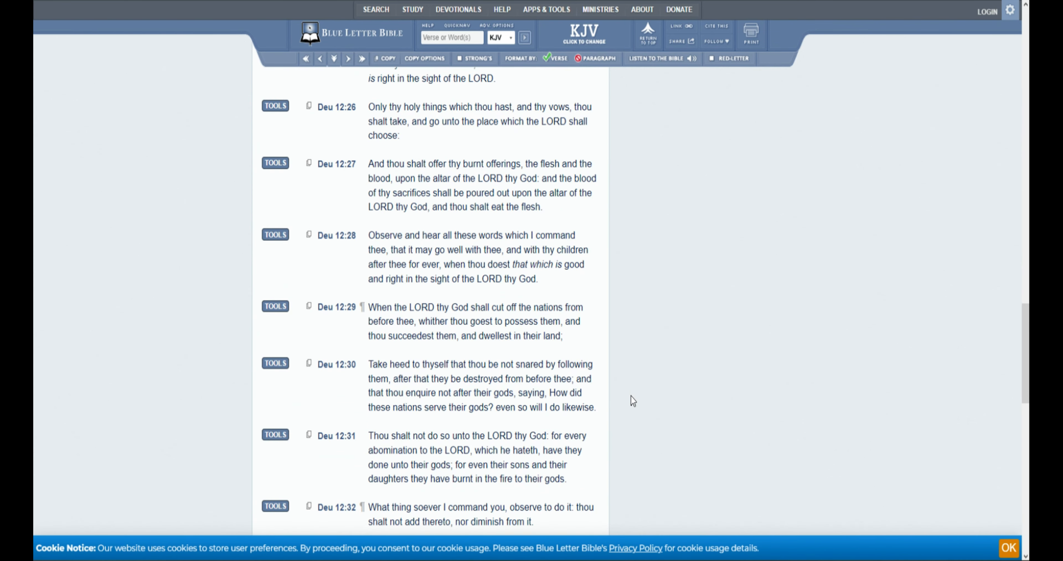
mouse_move(655, 396)
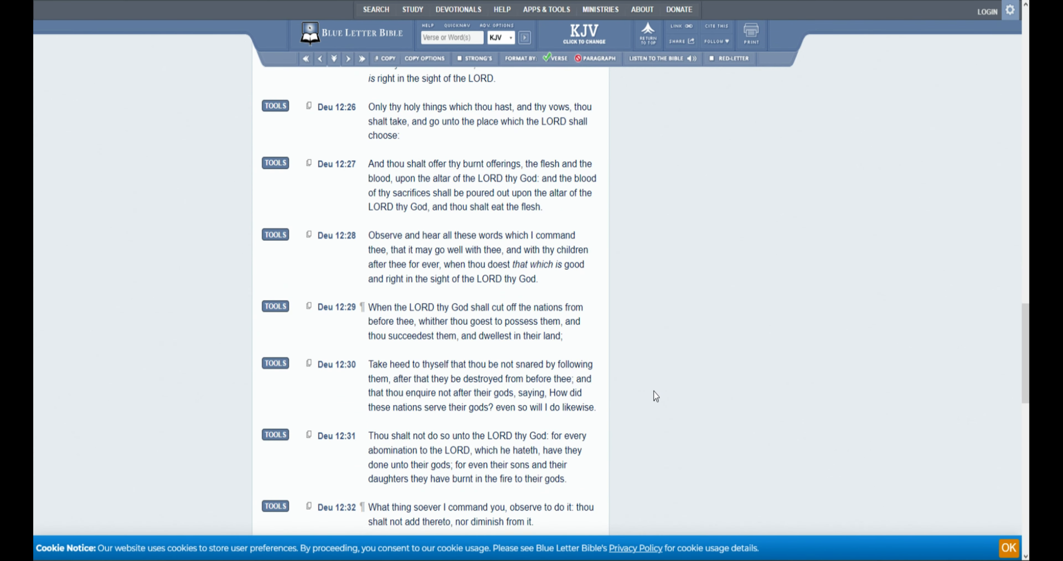
mouse_move(660, 395)
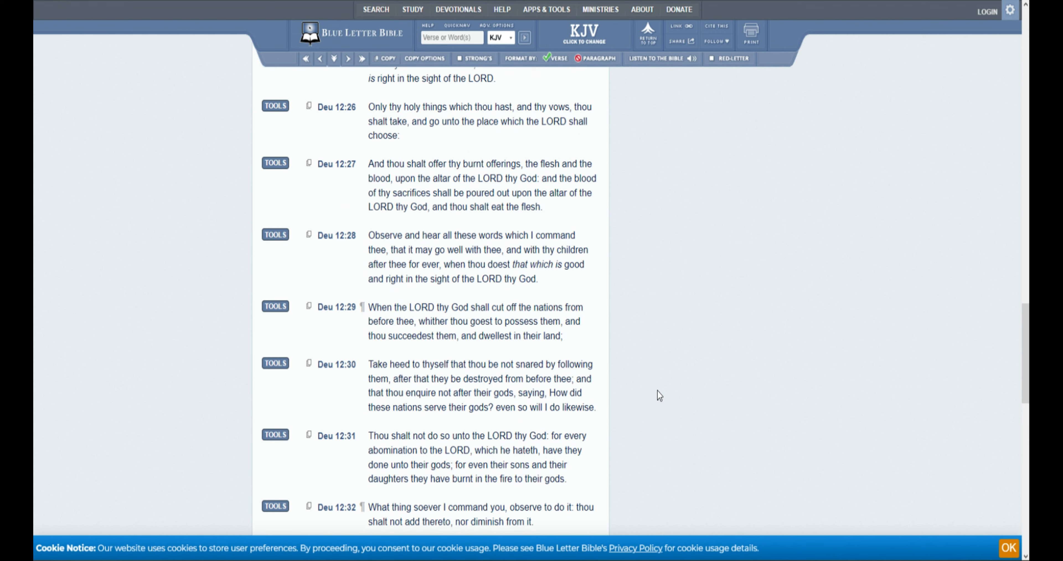
mouse_move(666, 397)
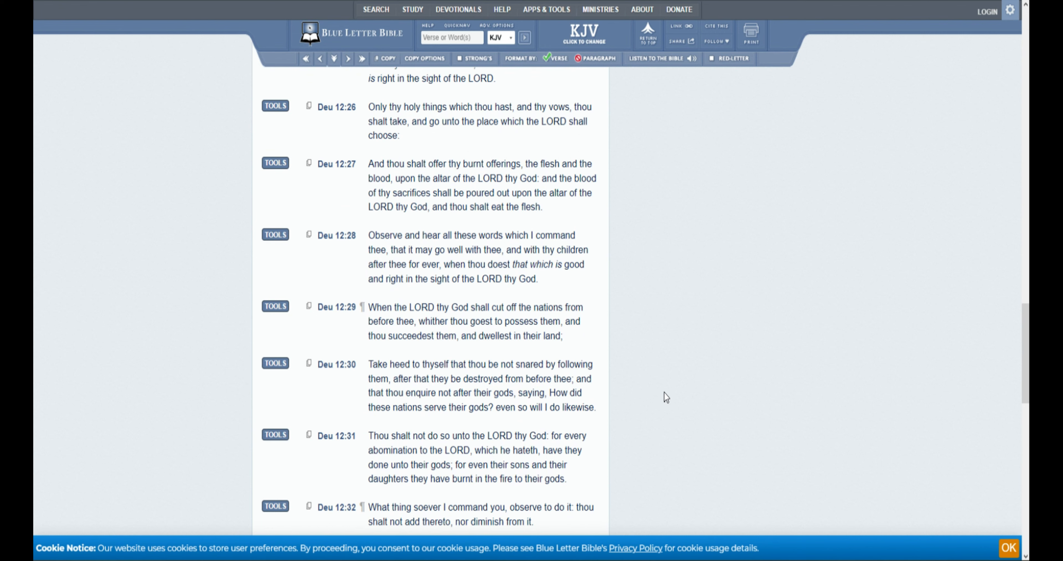
mouse_move(620, 300)
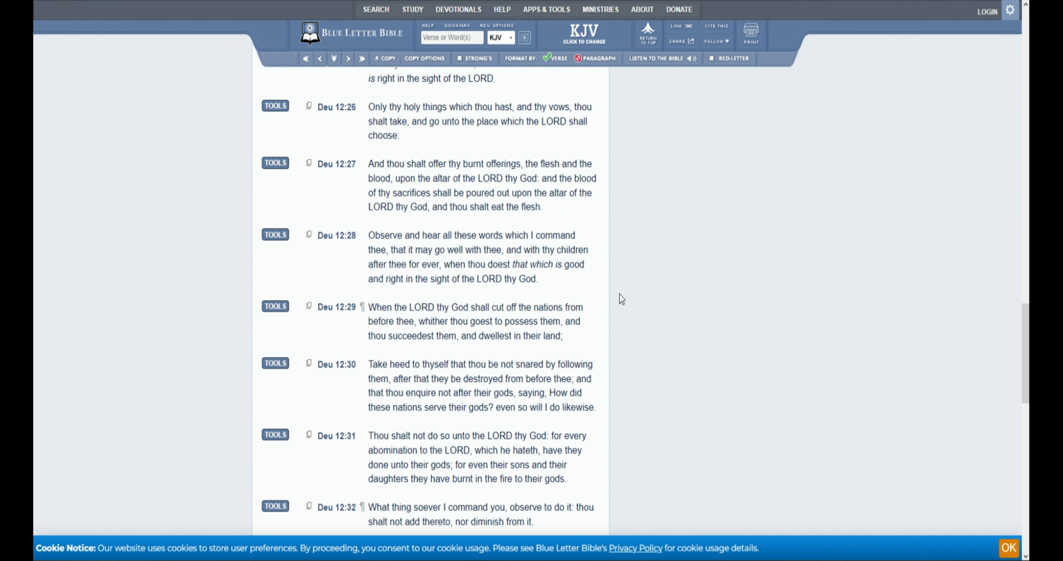